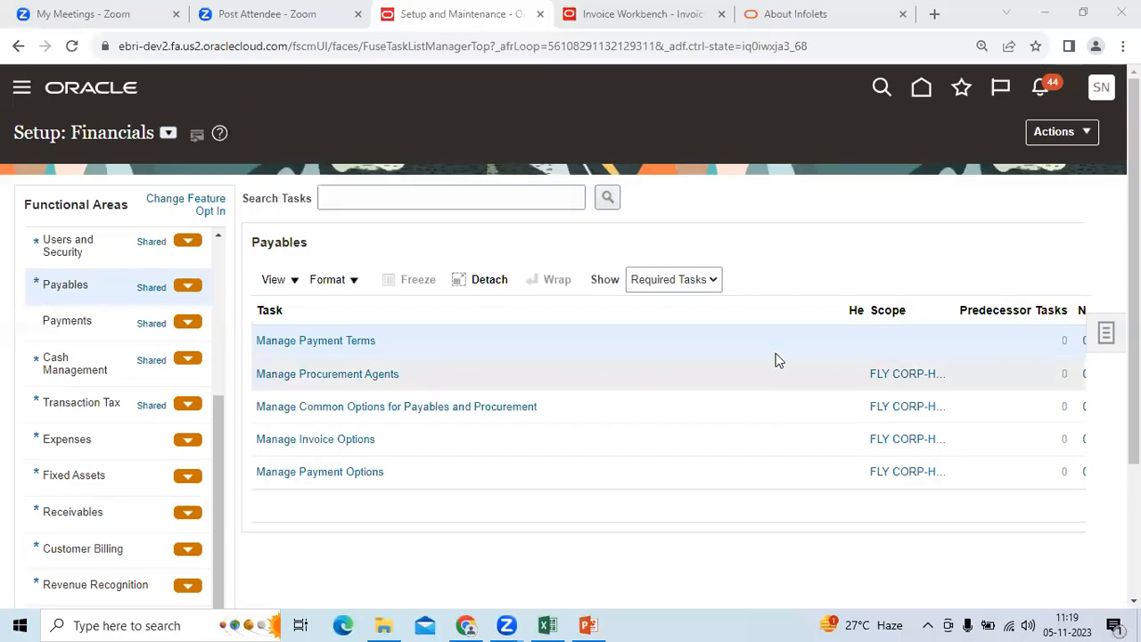
mouse_move(785, 251)
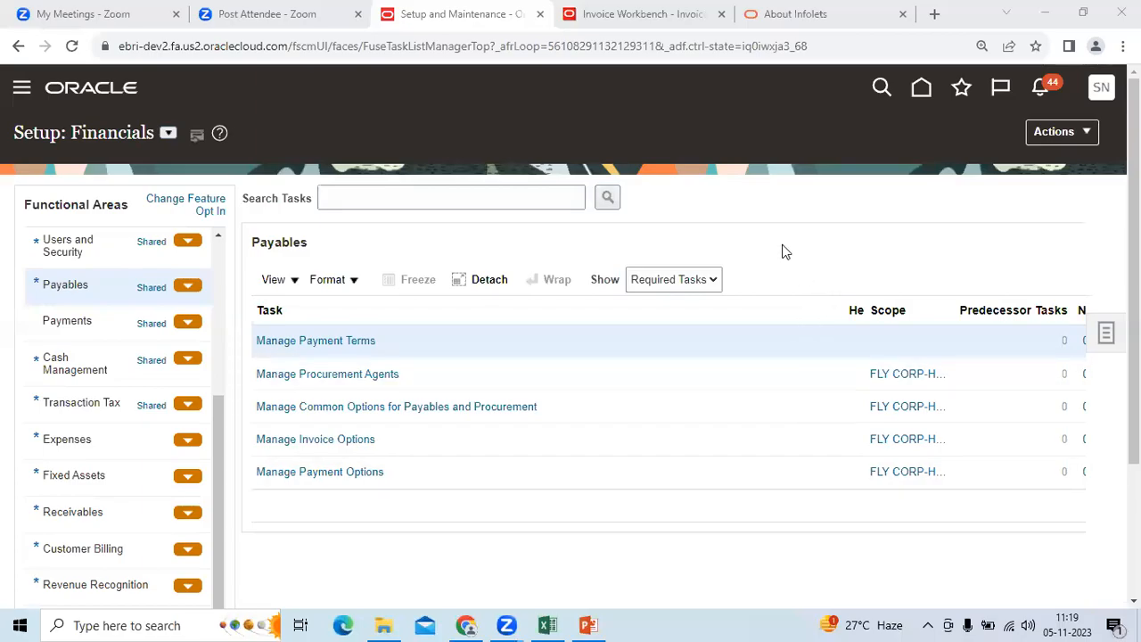
mouse_move(771, 271)
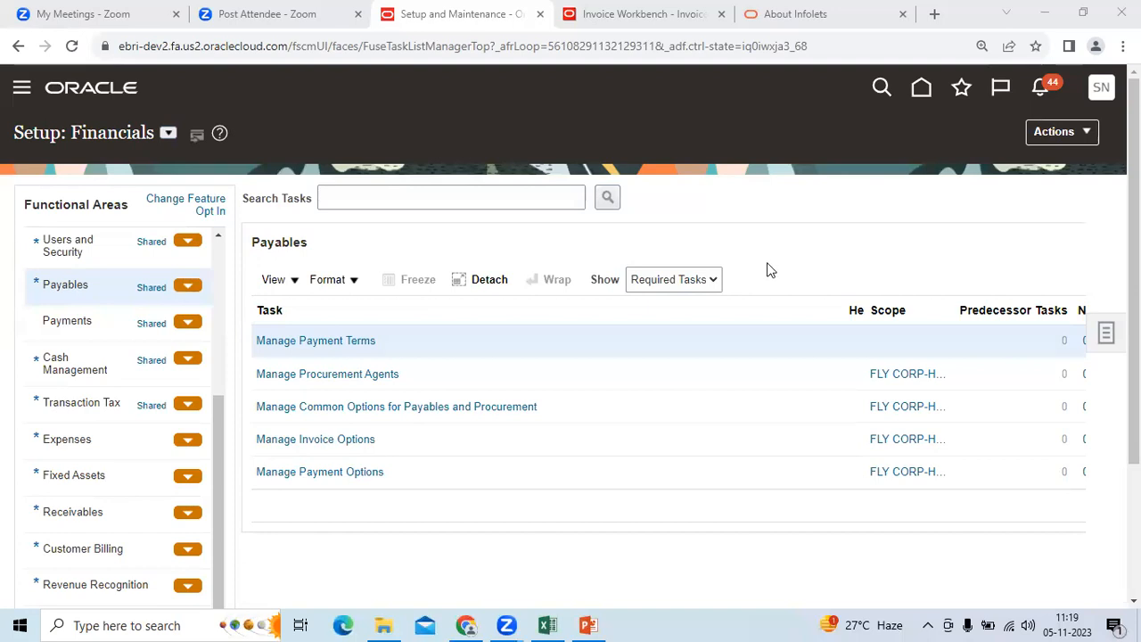
mouse_move(387, 116)
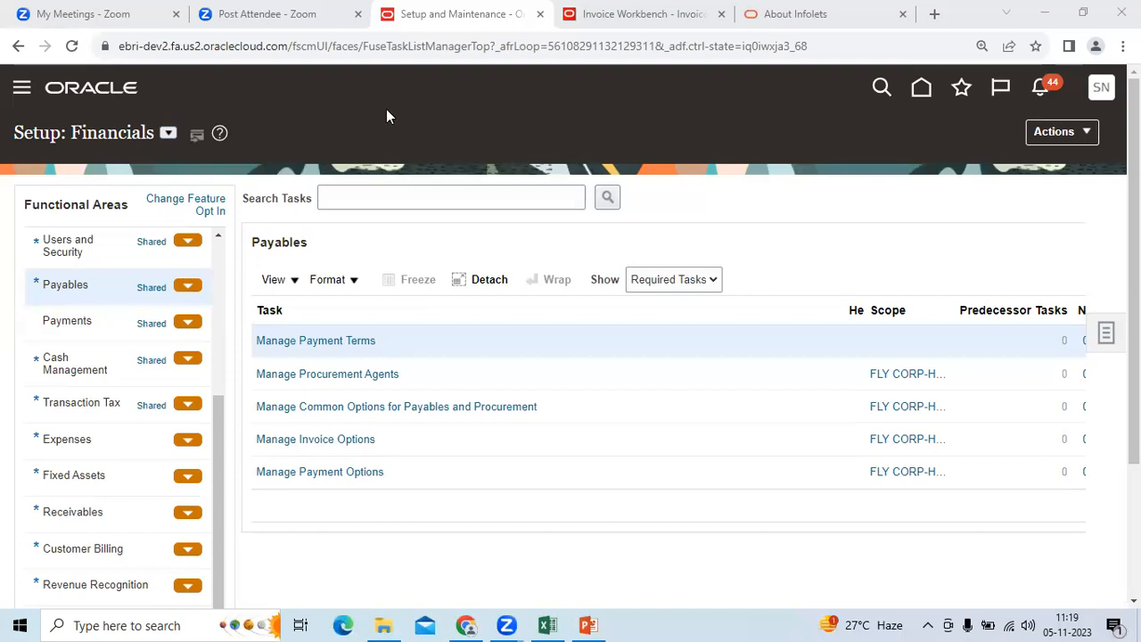
mouse_move(787, 224)
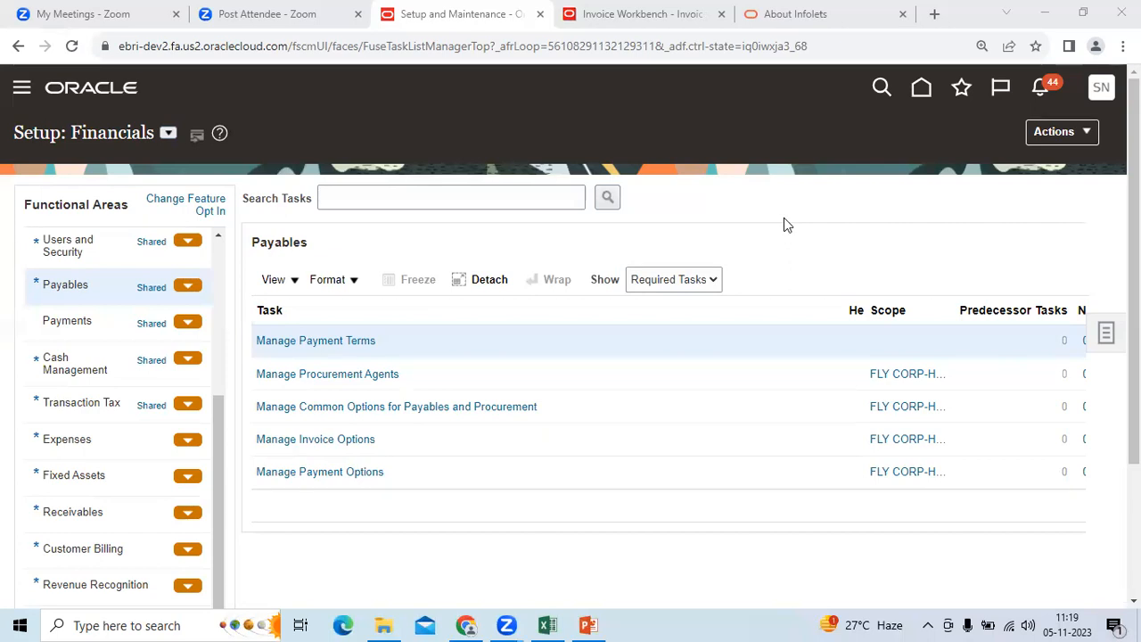
mouse_move(768, 253)
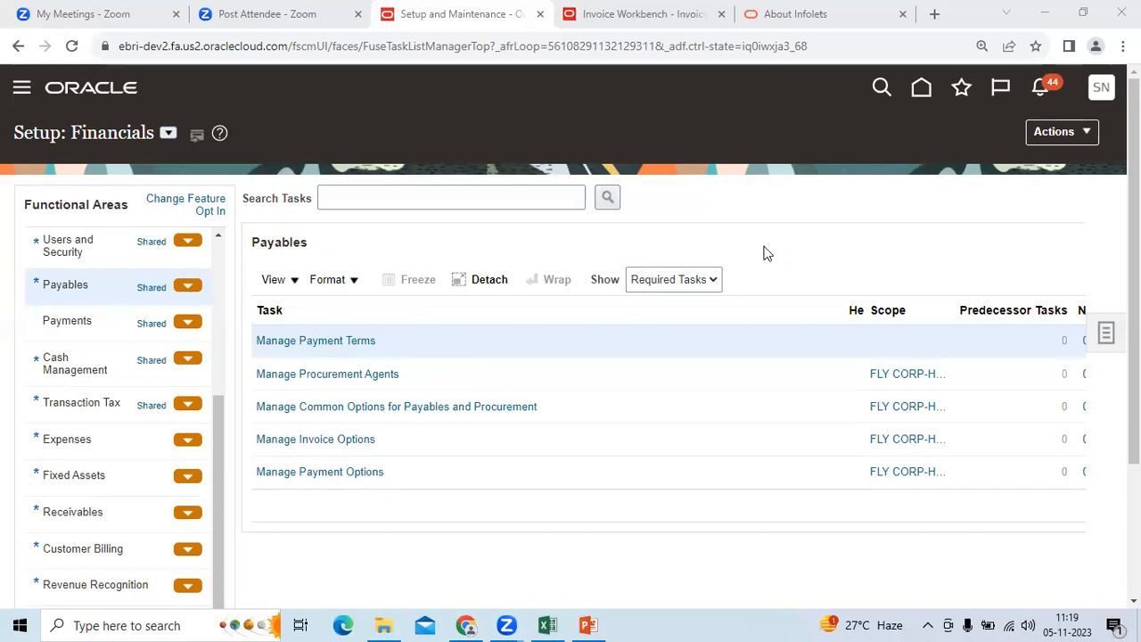
mouse_move(771, 266)
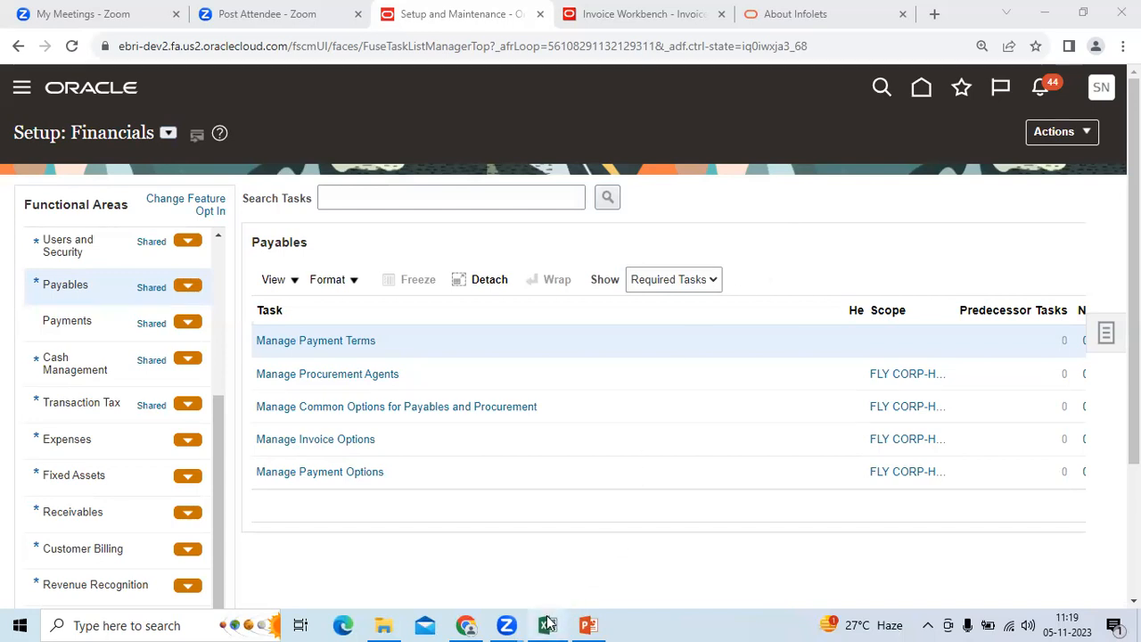
- Switch to Excel and delete the empty row 1 on Sheet4
click(546, 625)
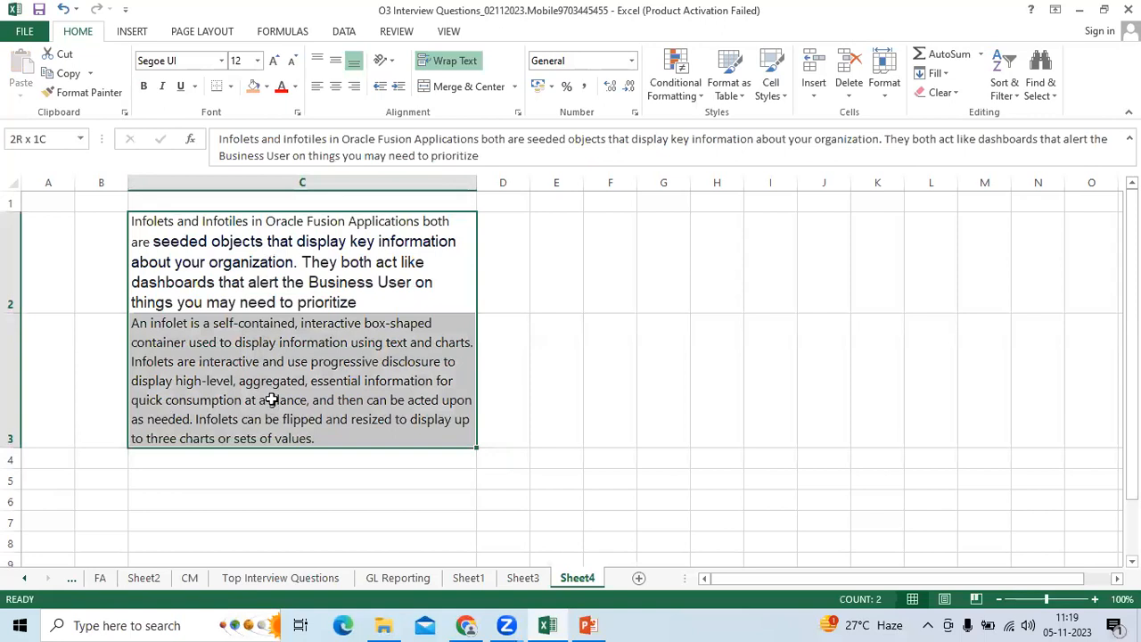
click(230, 86)
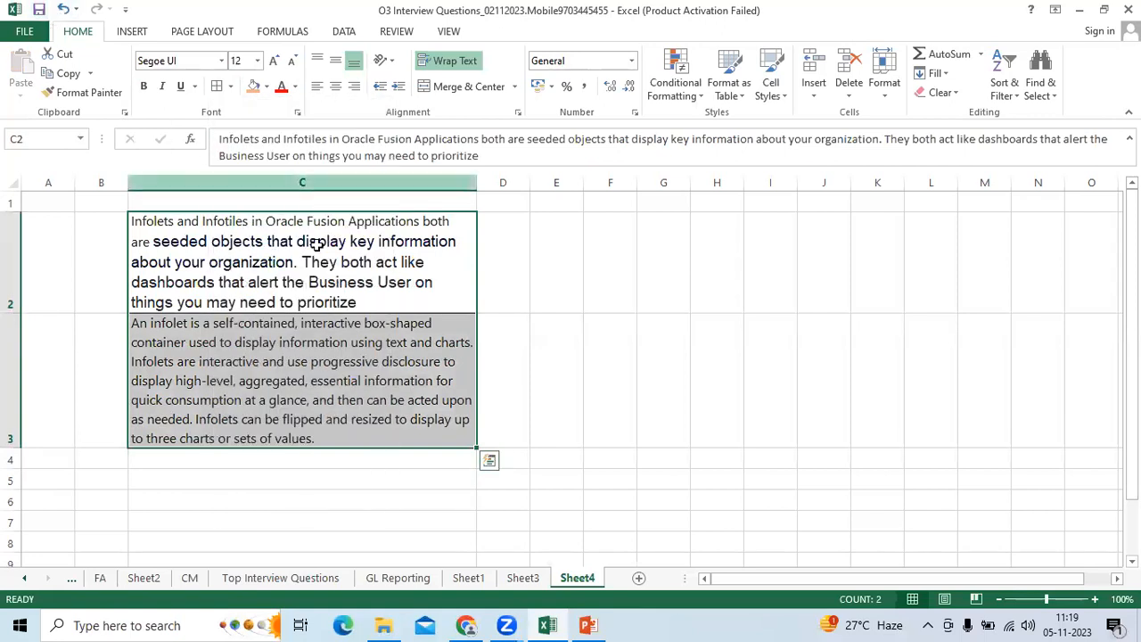
right_click(10, 203)
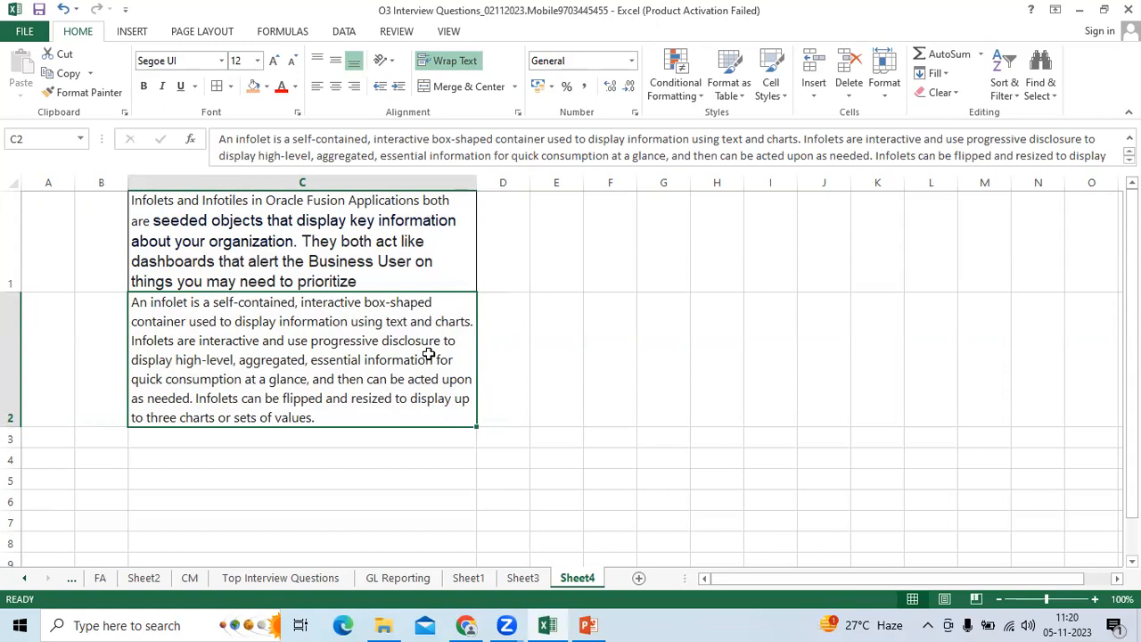
mouse_move(539, 545)
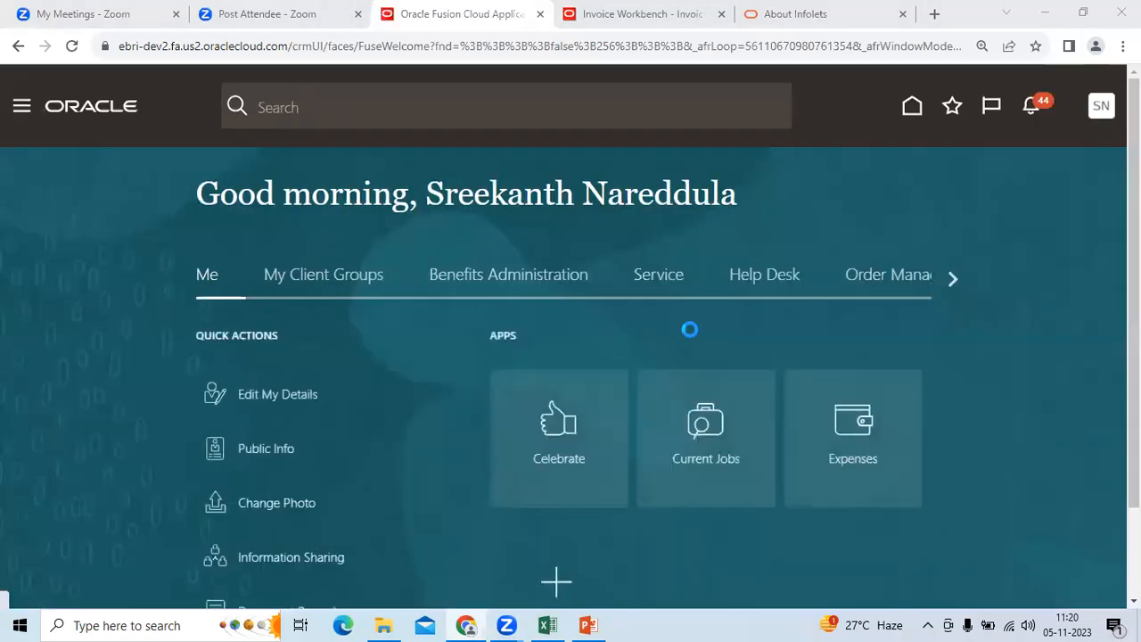
- Scroll the module tabs to General Accounting and refresh its Analytics infolets
click(952, 277)
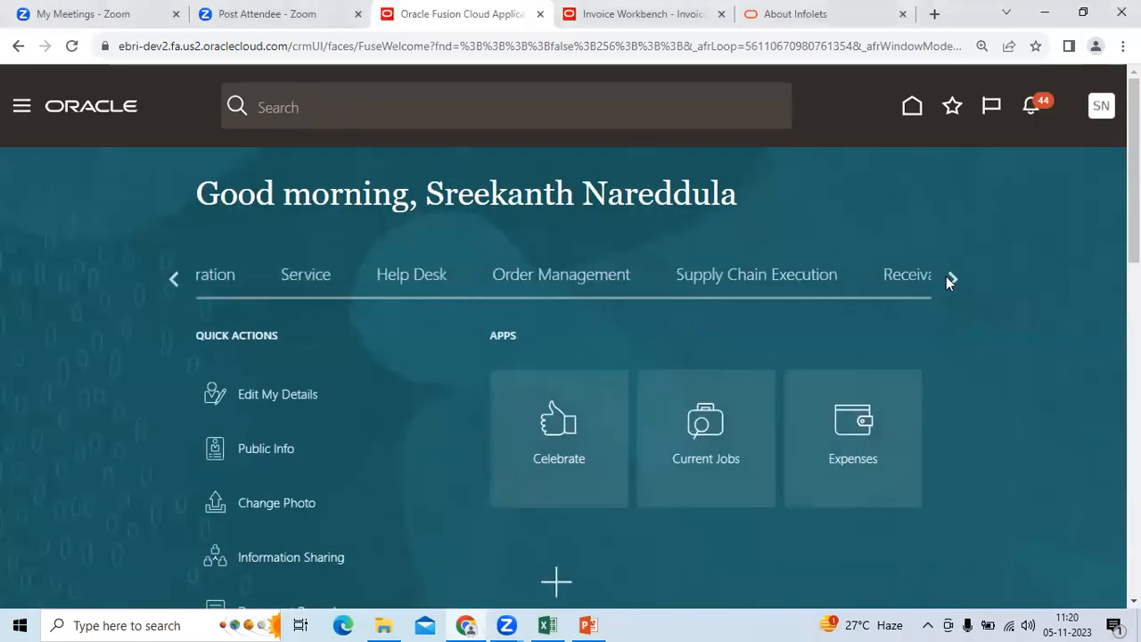
click(950, 278)
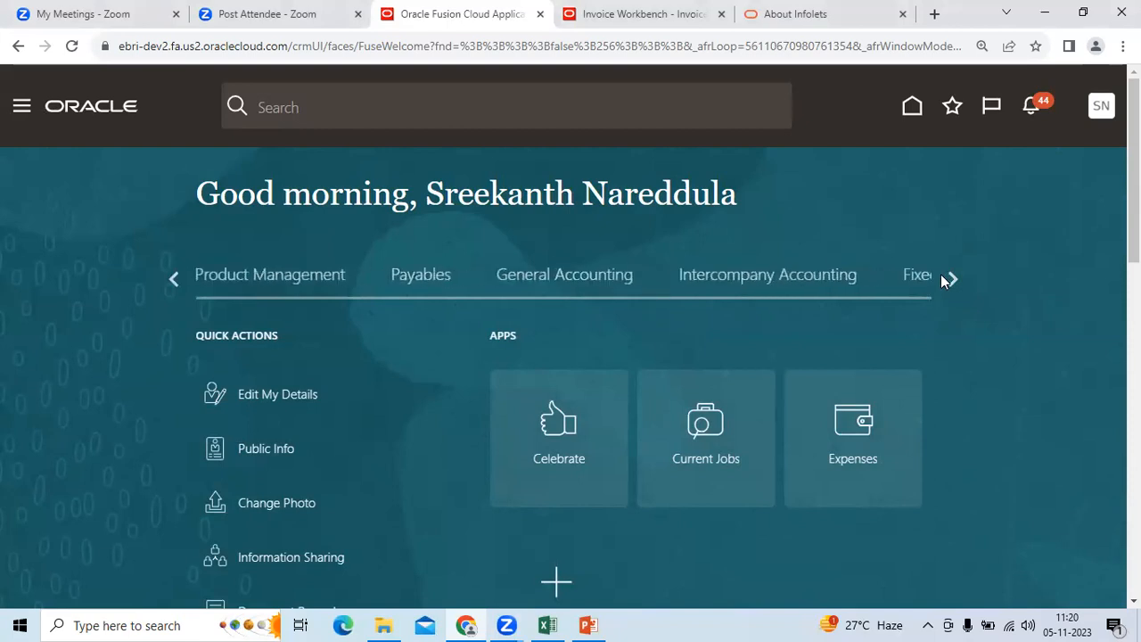
scroll(down, 3)
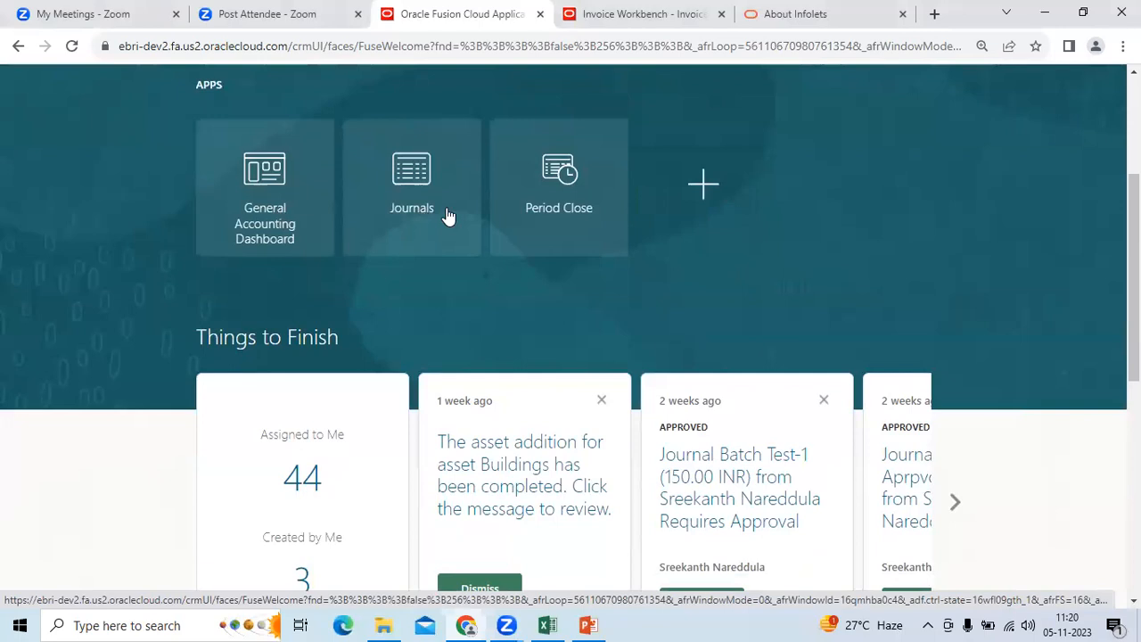
scroll(down, 3)
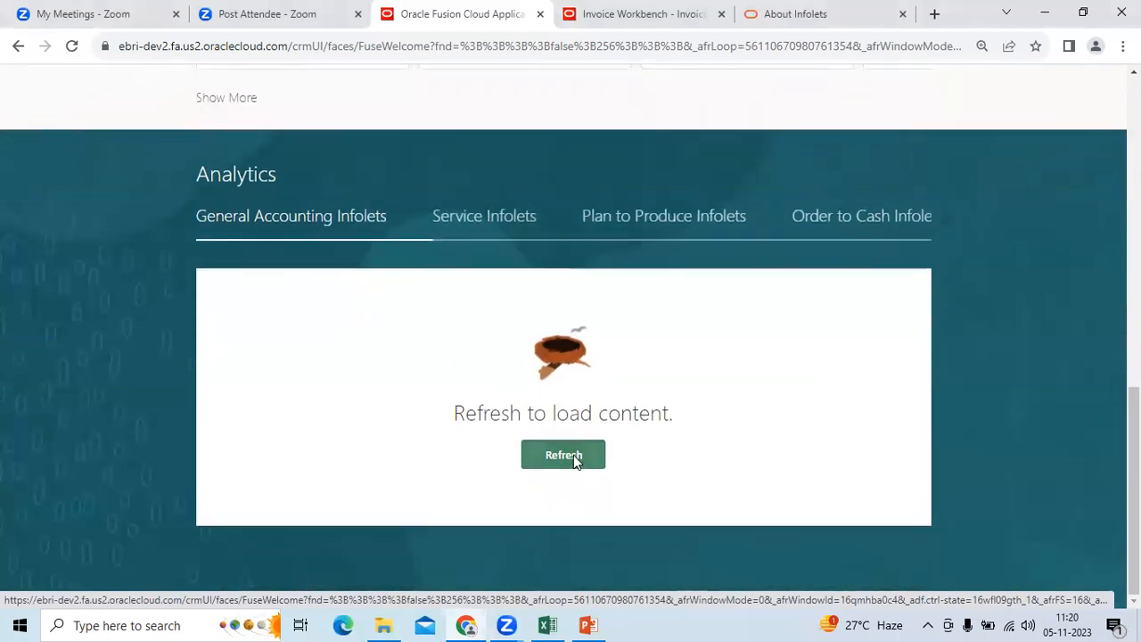
click(563, 455)
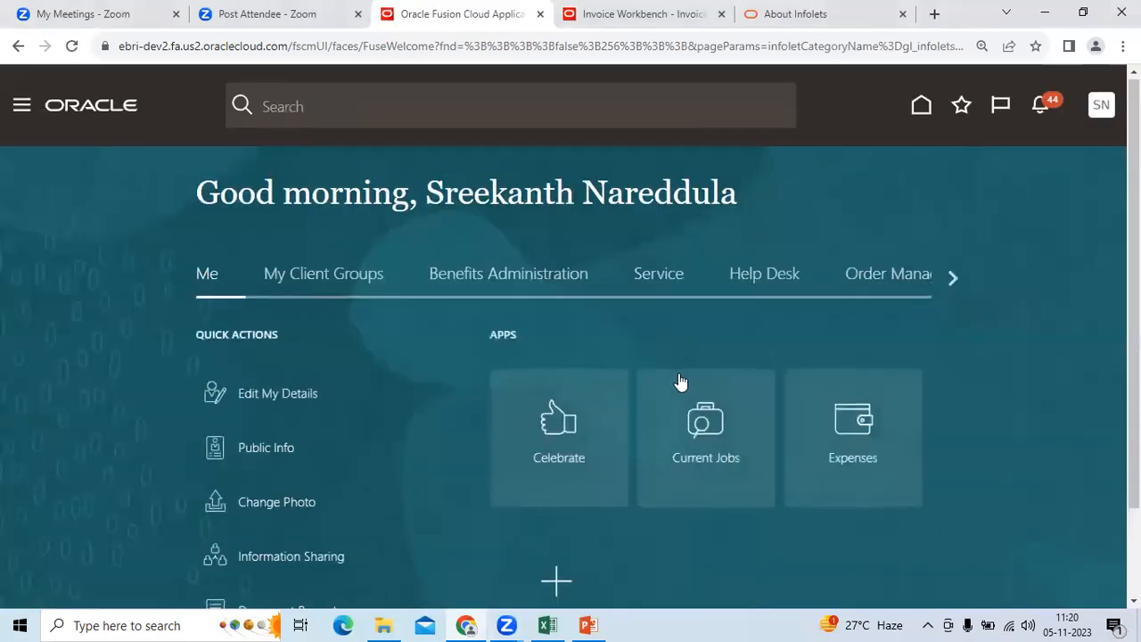
- Scroll down through the General Accounting infolets, including Close Calendar, Open Subledgers and Journals
scroll(down, 3)
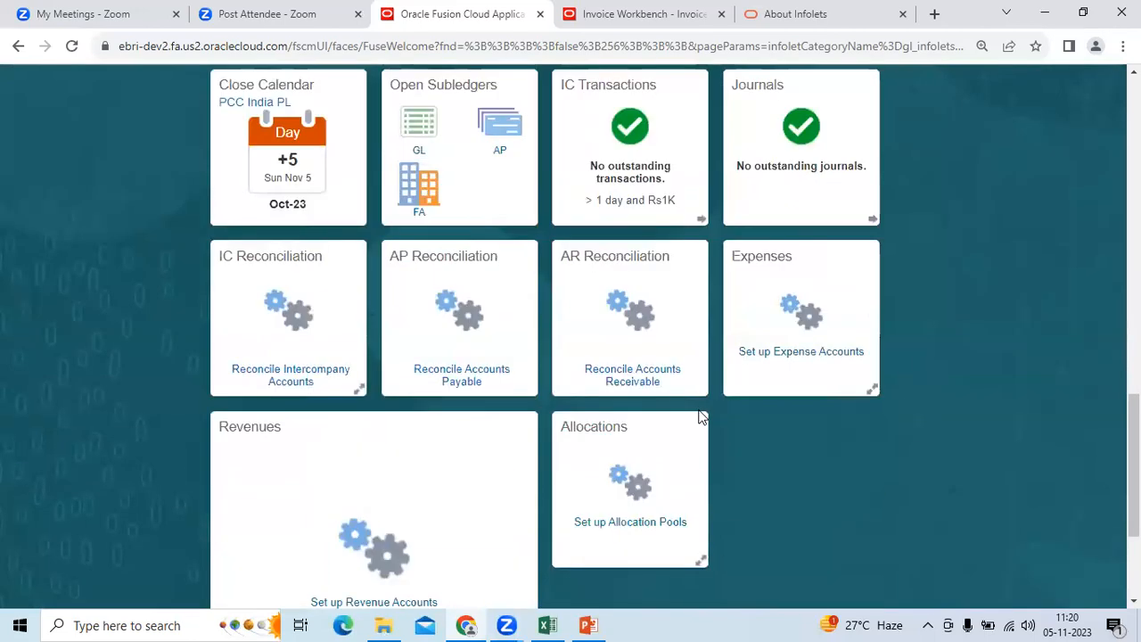
scroll(down, 3)
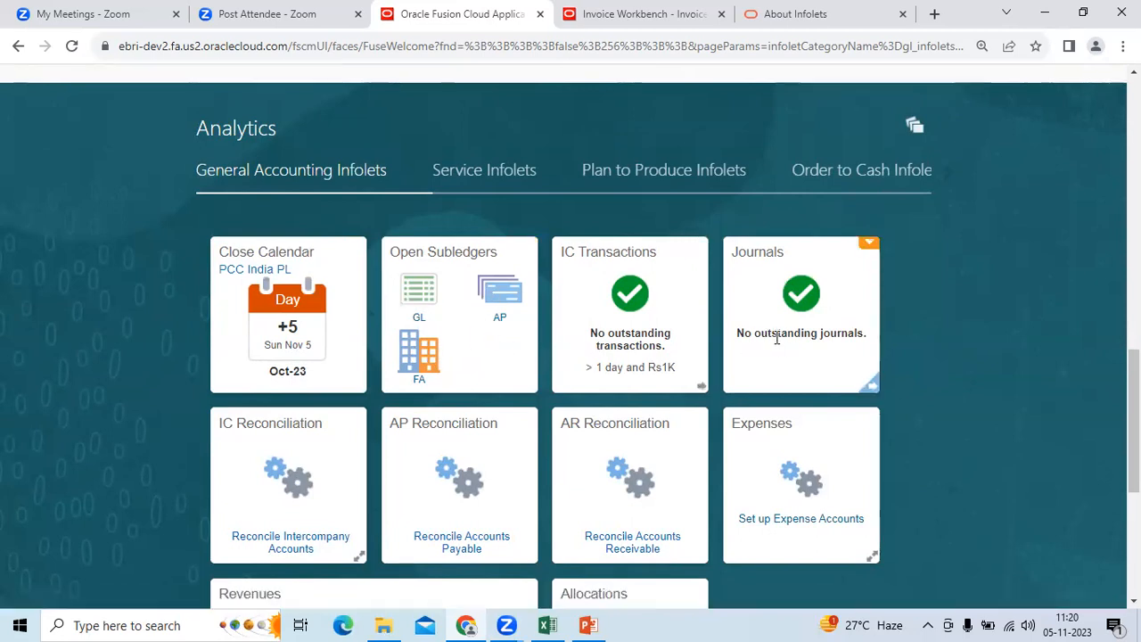
scroll(down, 3)
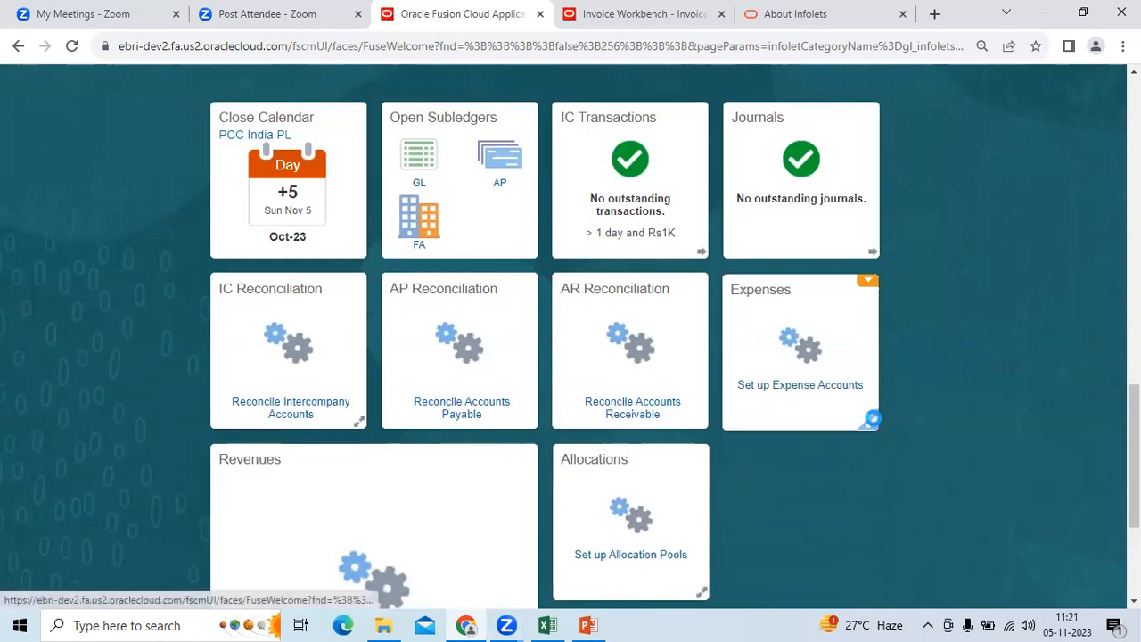
scroll(down, 3)
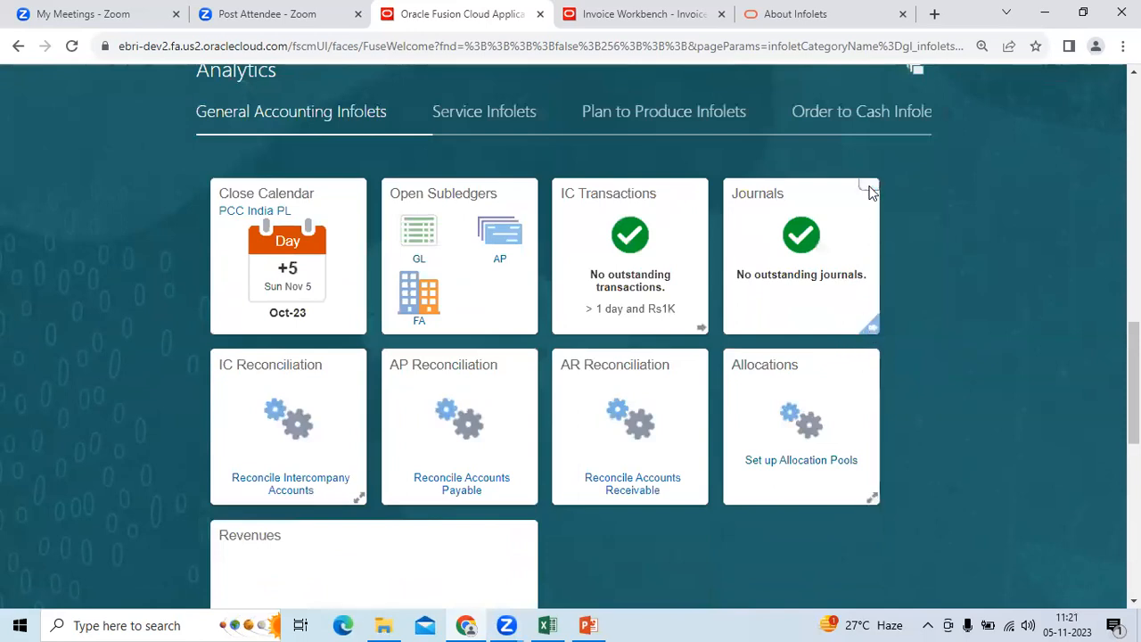
- Open the Journals infolet's Edit Title and Views dialog, then cancel without changes
click(868, 189)
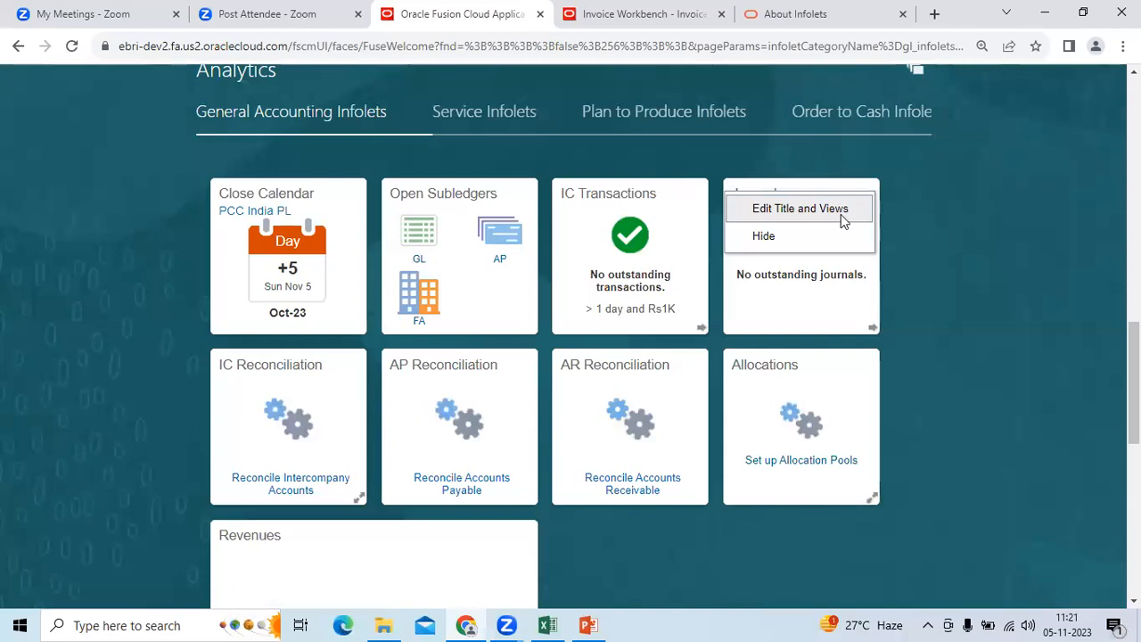
click(799, 207)
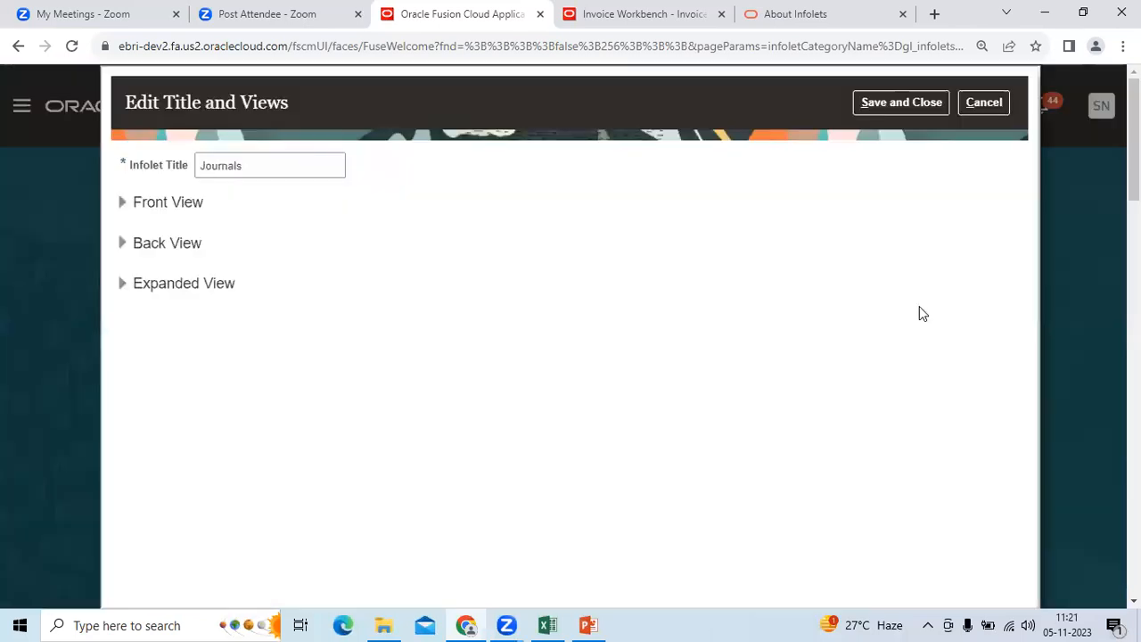
mouse_move(1021, 92)
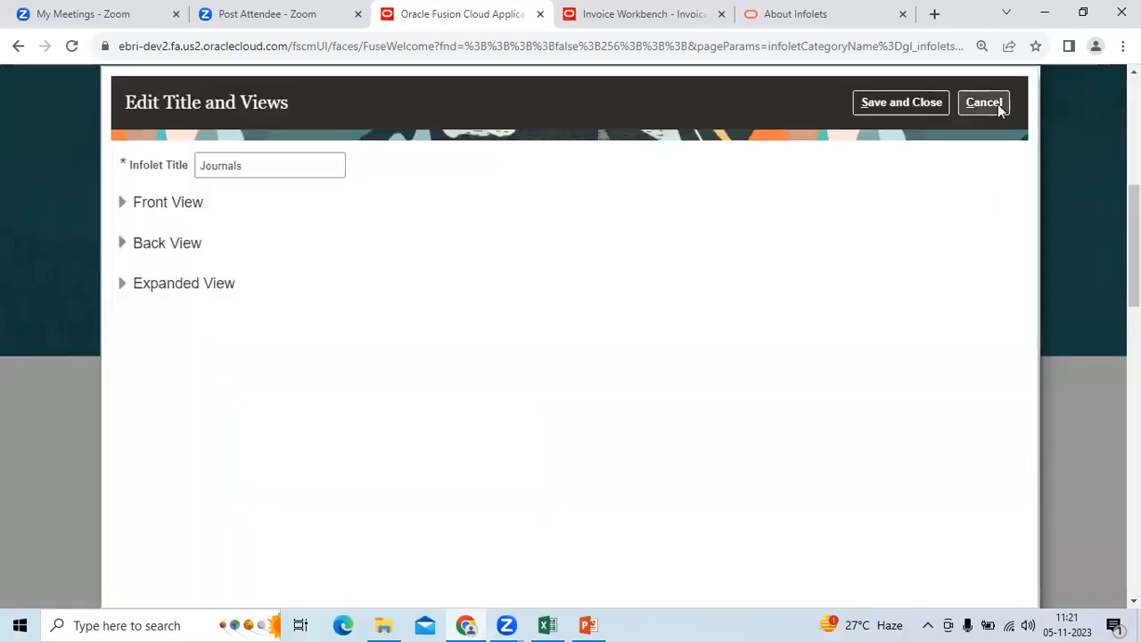
click(984, 101)
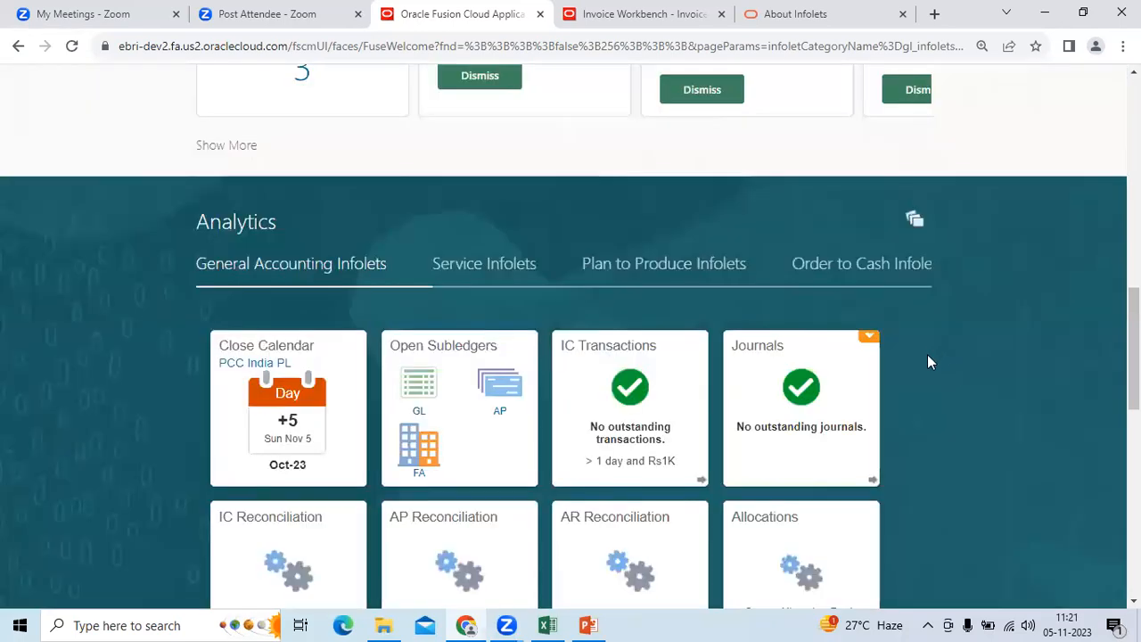
mouse_move(971, 445)
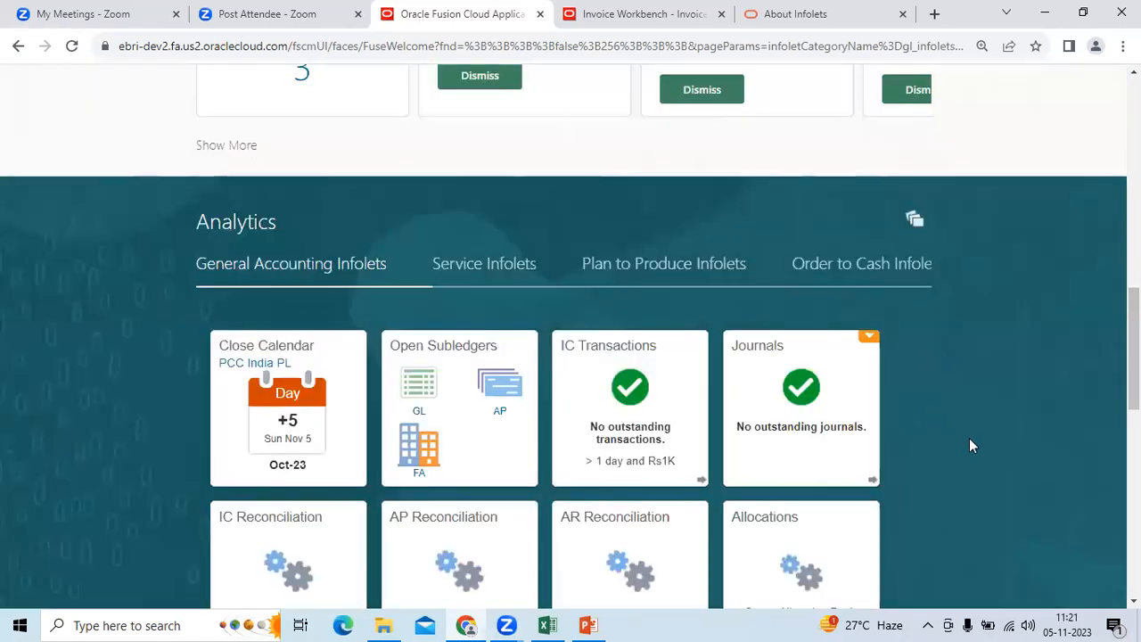
mouse_move(380, 270)
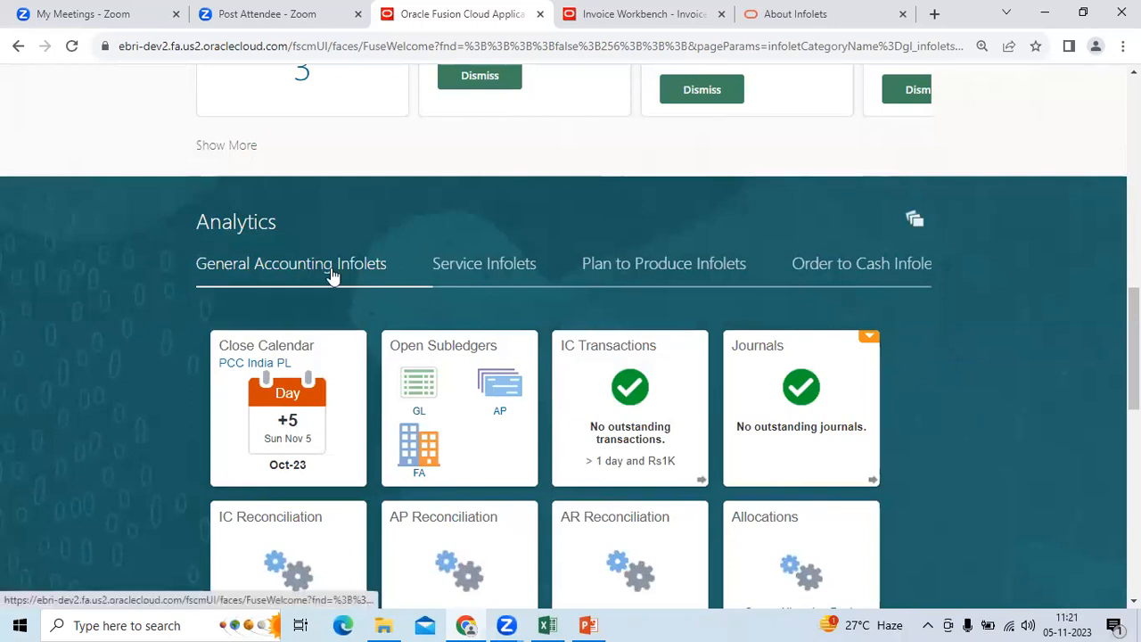
mouse_move(825, 471)
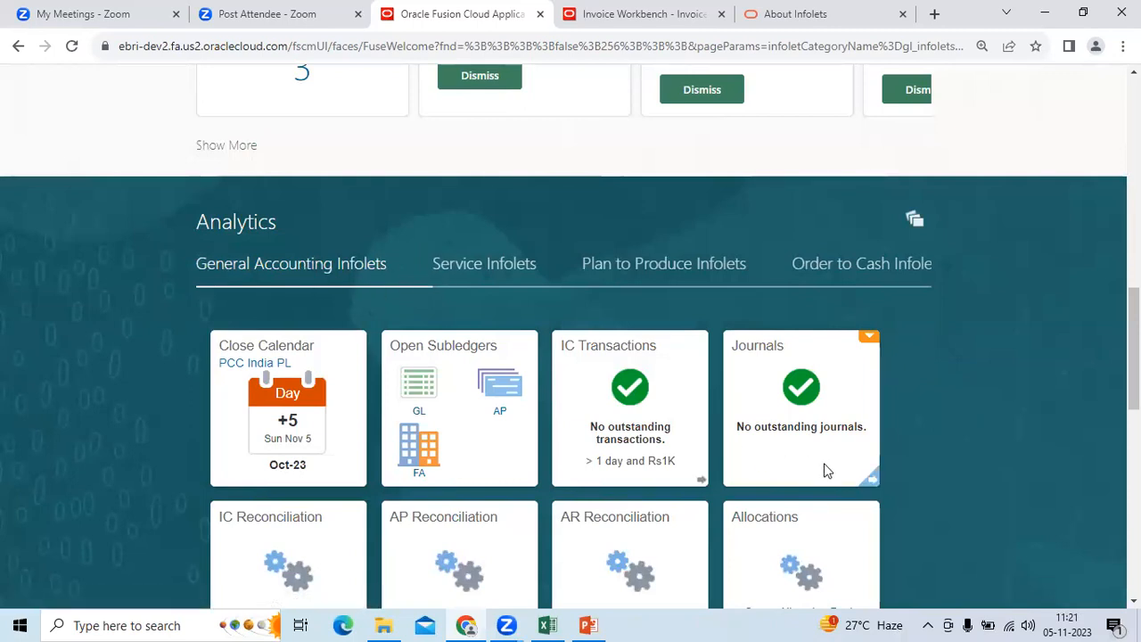
scroll(down, 3)
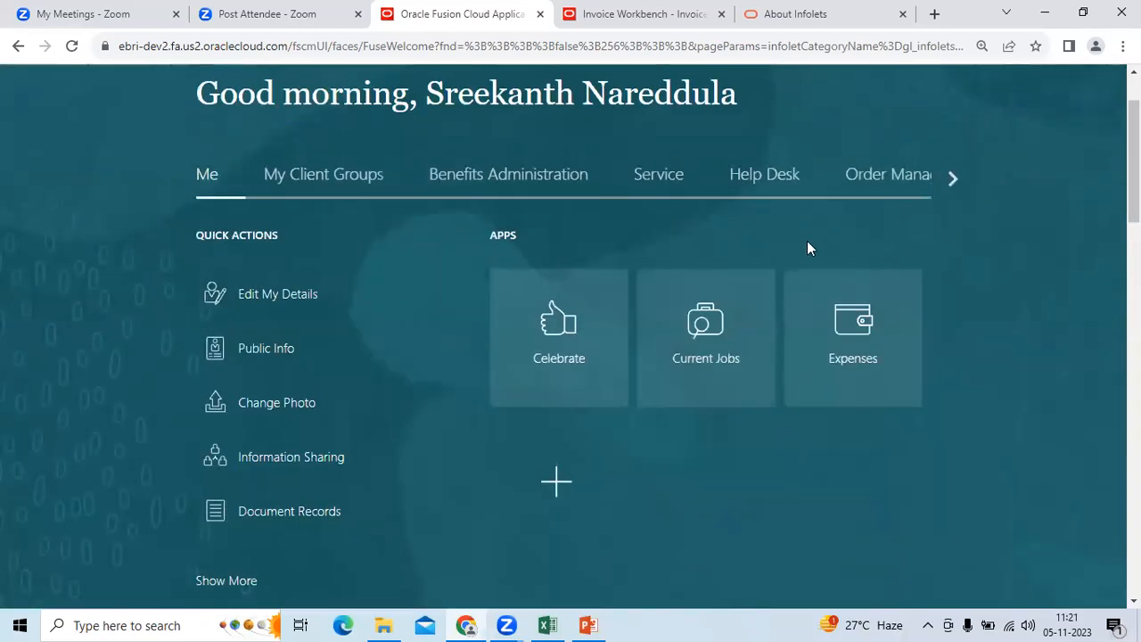
- Scroll the module tabs to Payables and open the Invoices work area
click(953, 178)
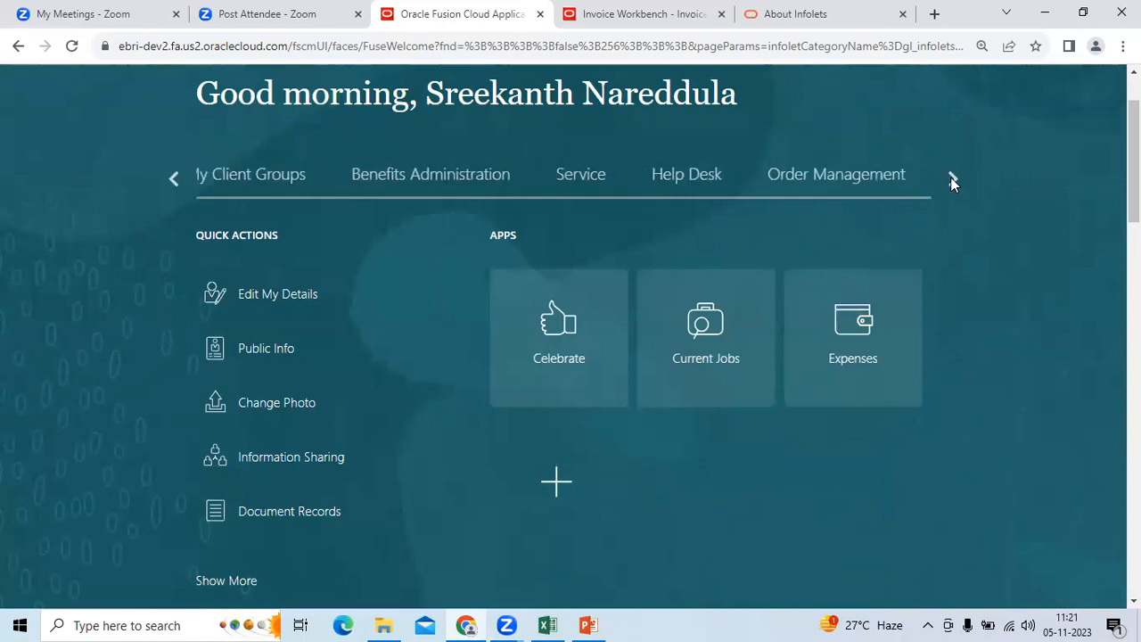
click(952, 178)
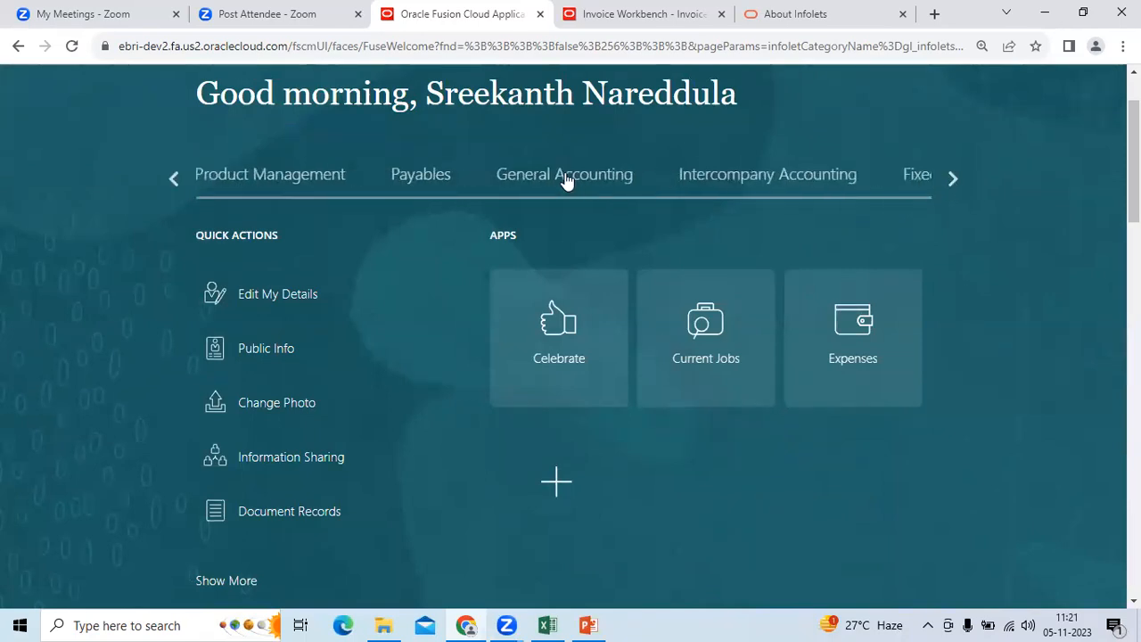
click(421, 174)
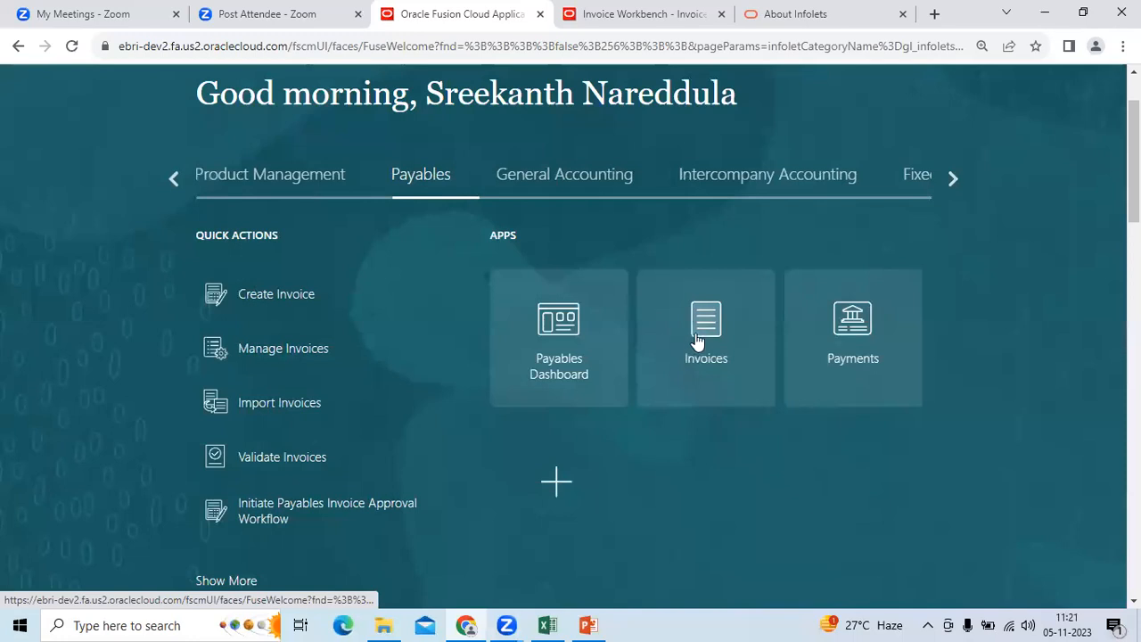
click(706, 330)
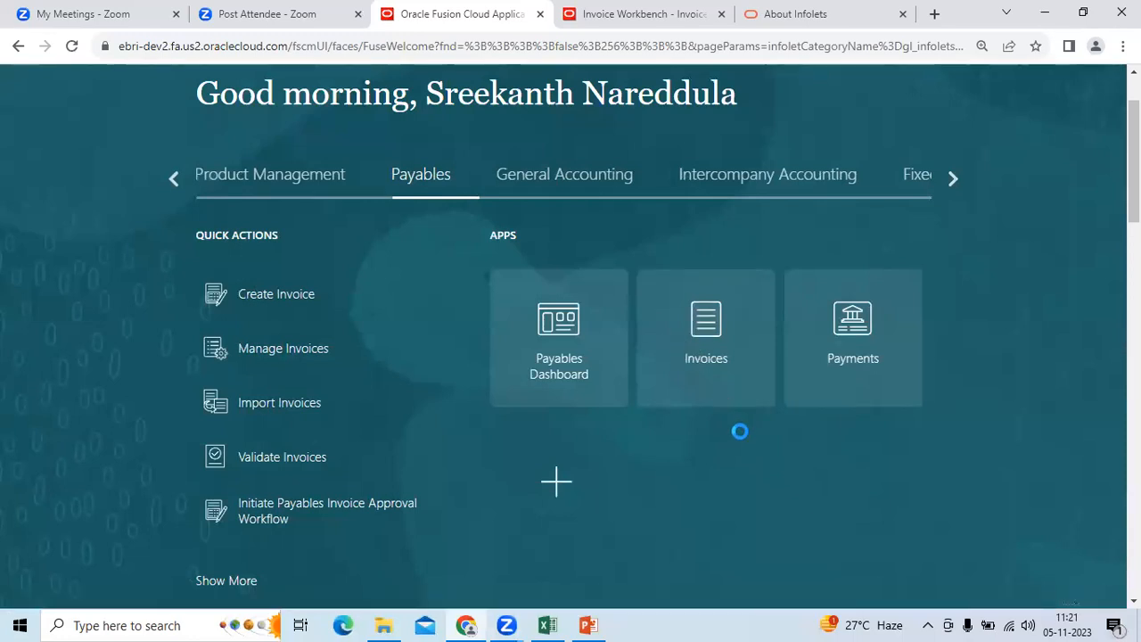
mouse_move(775, 455)
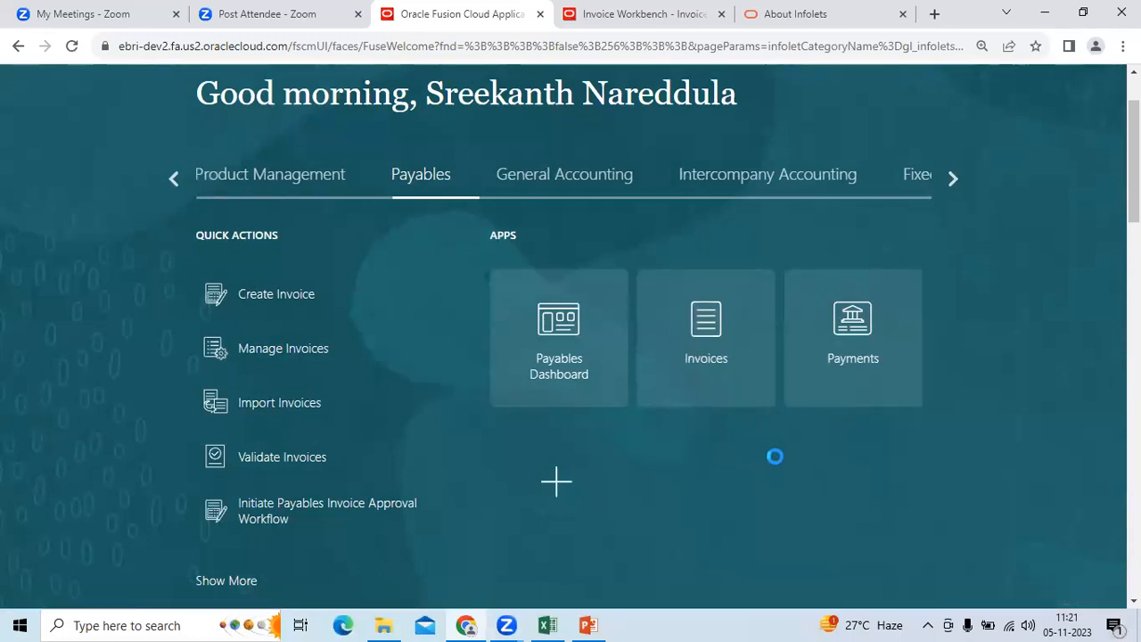
click(706, 334)
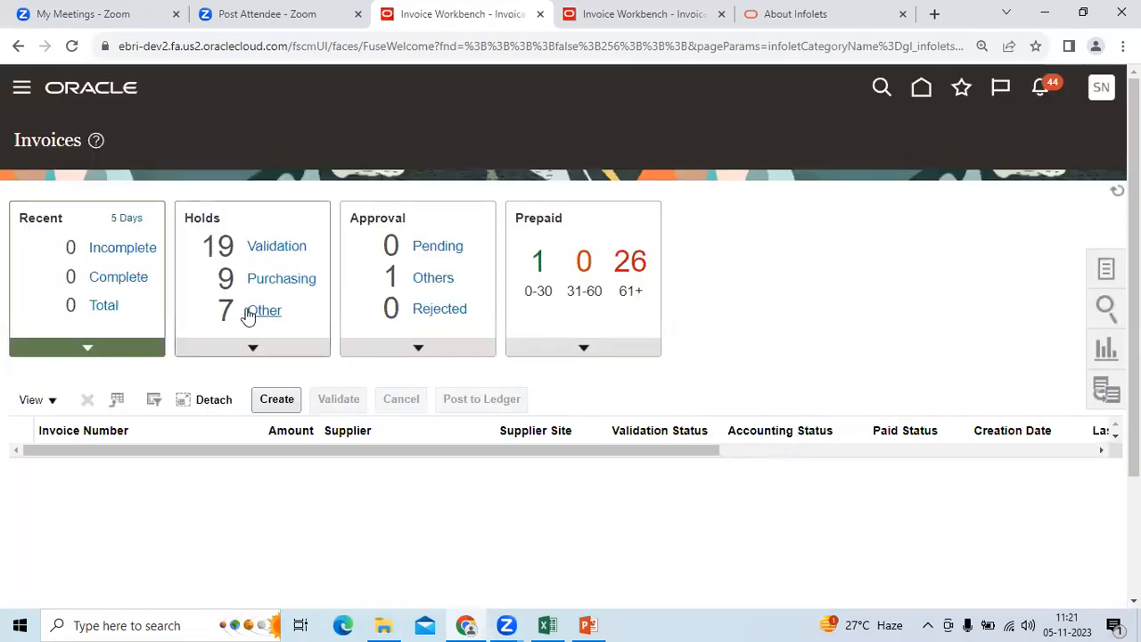
mouse_move(72, 208)
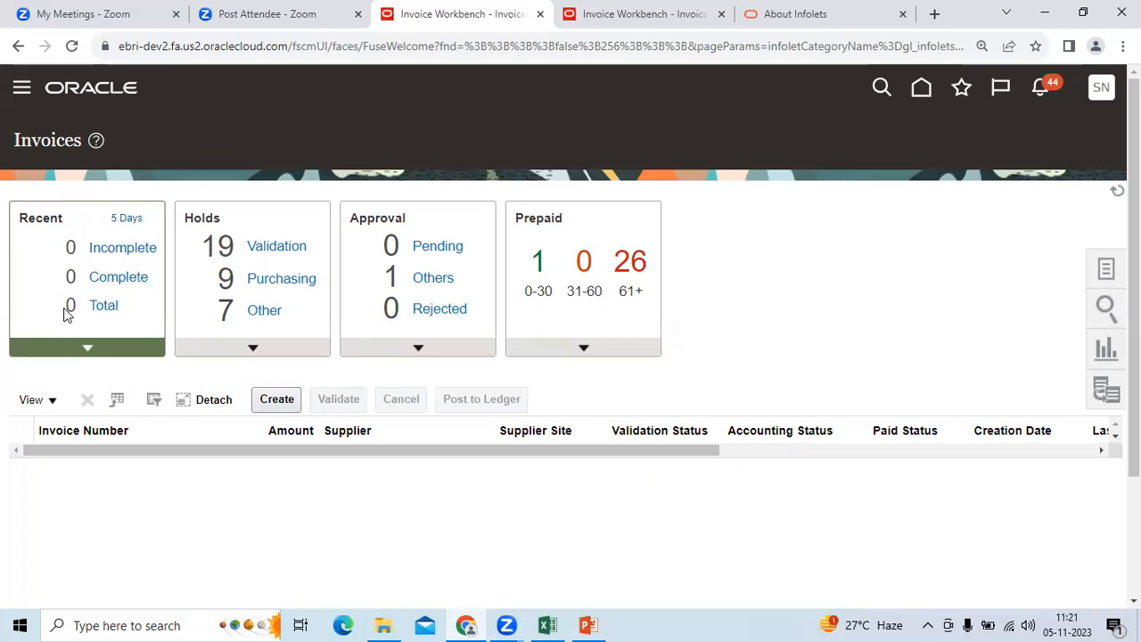
mouse_move(579, 368)
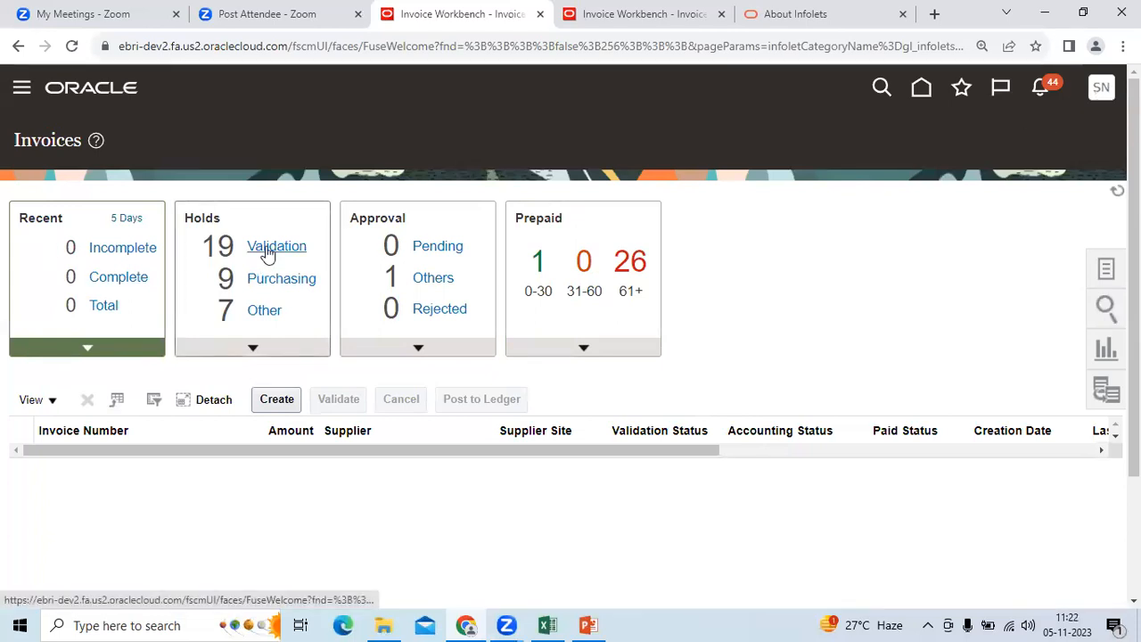
mouse_move(592, 306)
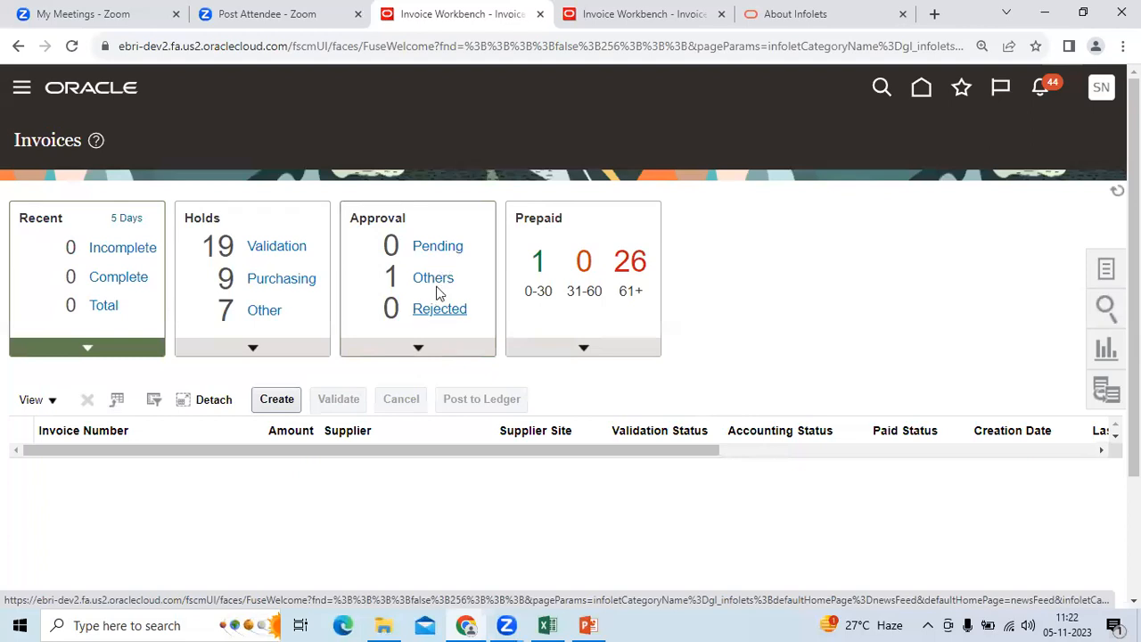
mouse_move(440, 309)
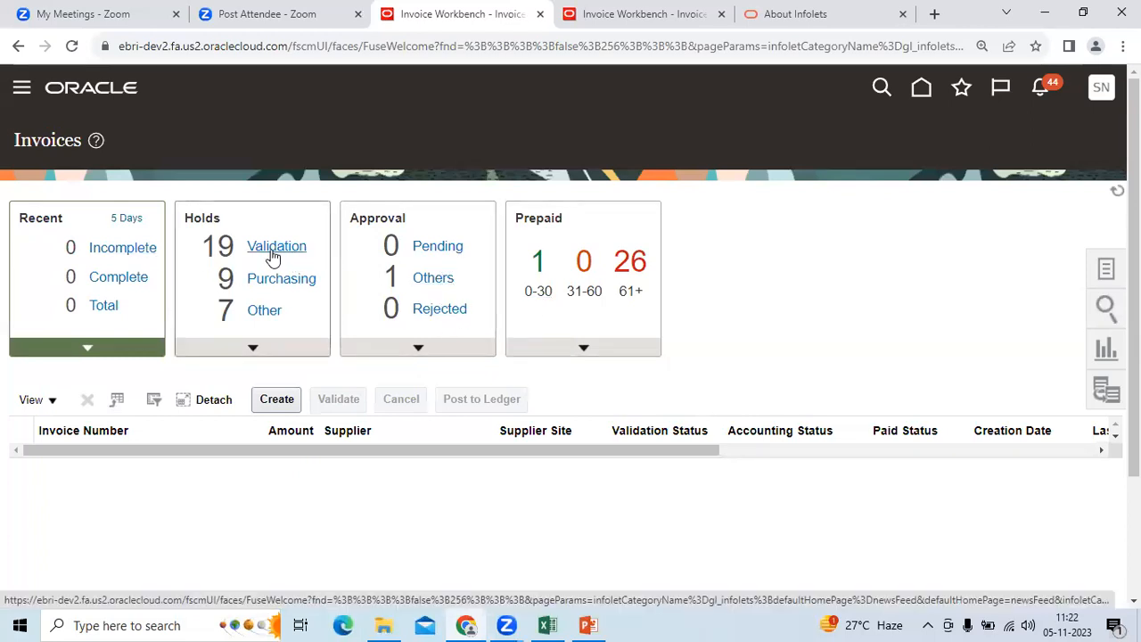
mouse_move(337, 392)
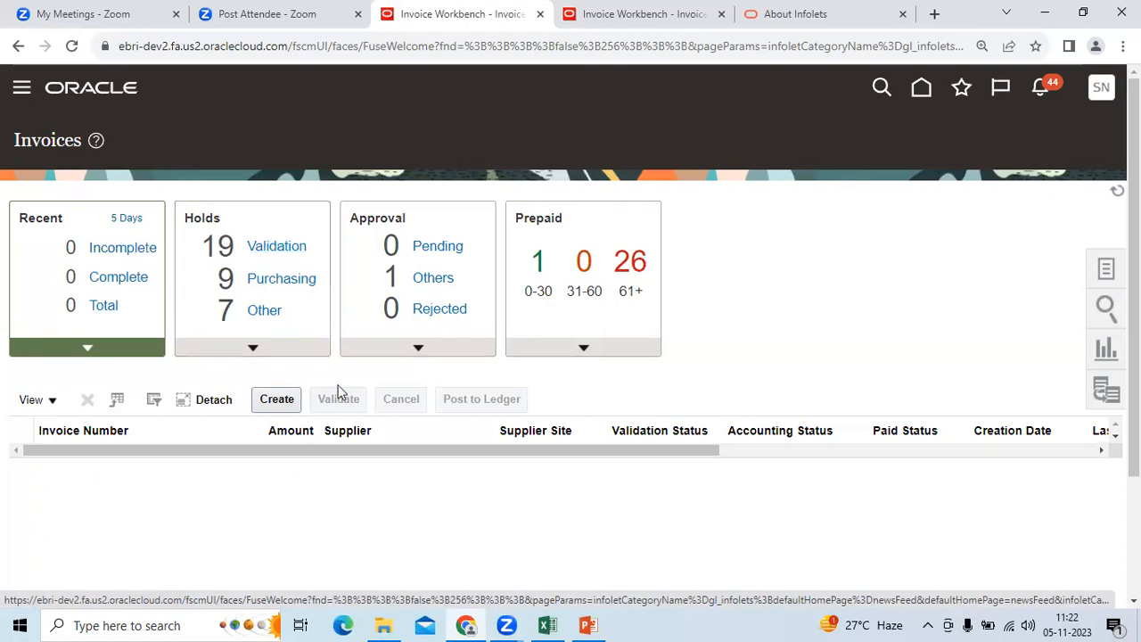
- Scroll down to the invoices on hold with their reasons, due dates and amounts
scroll(down, 3)
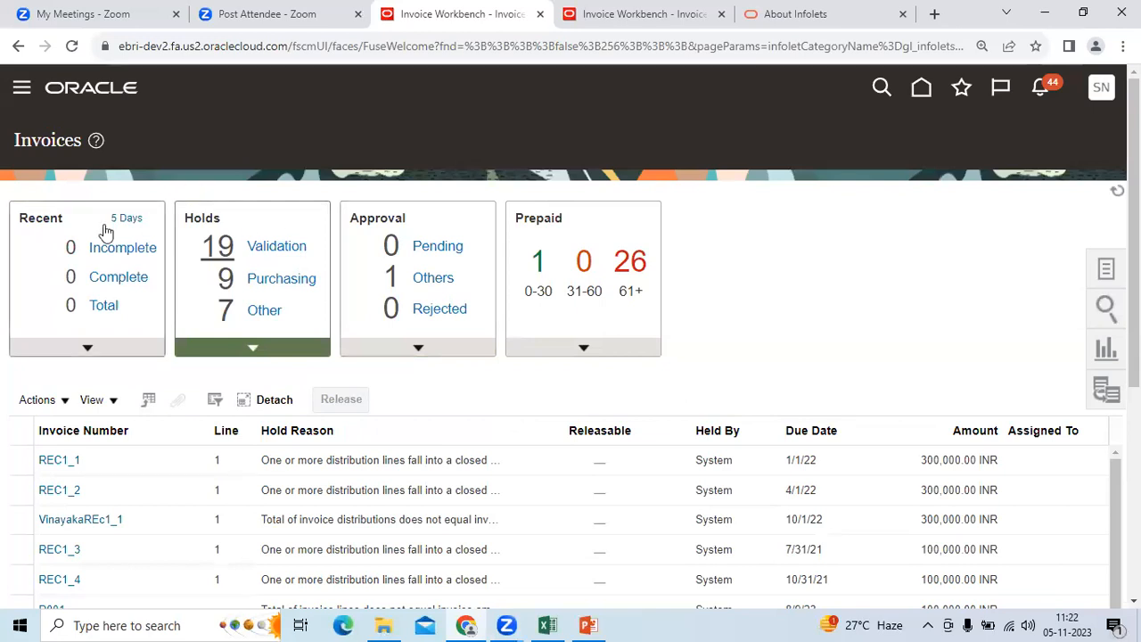
mouse_move(773, 401)
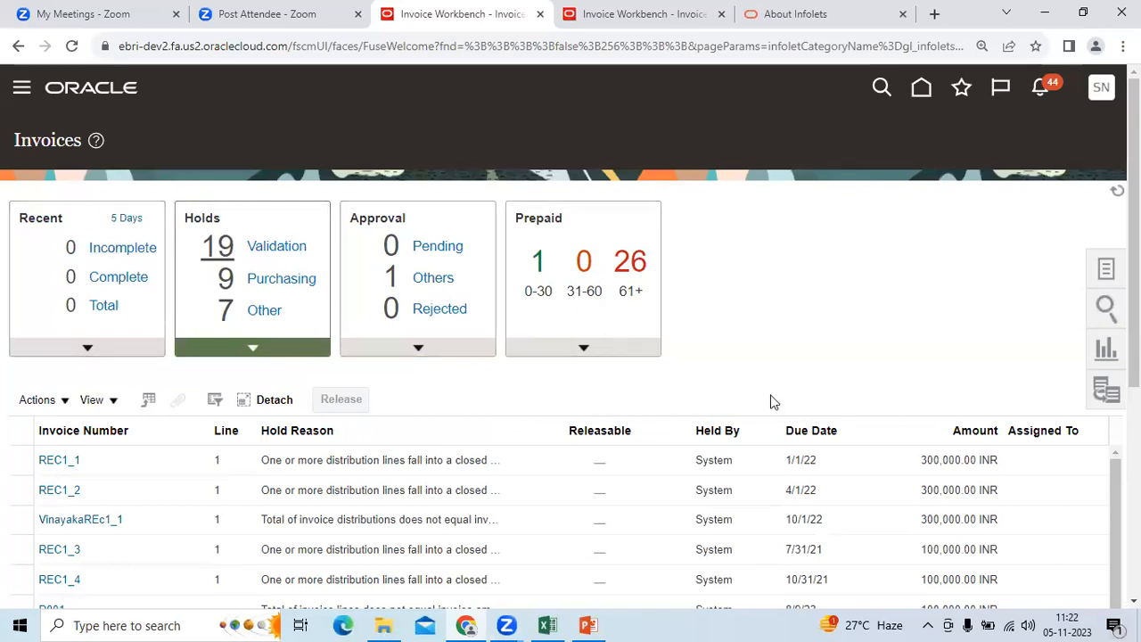
mouse_move(94, 267)
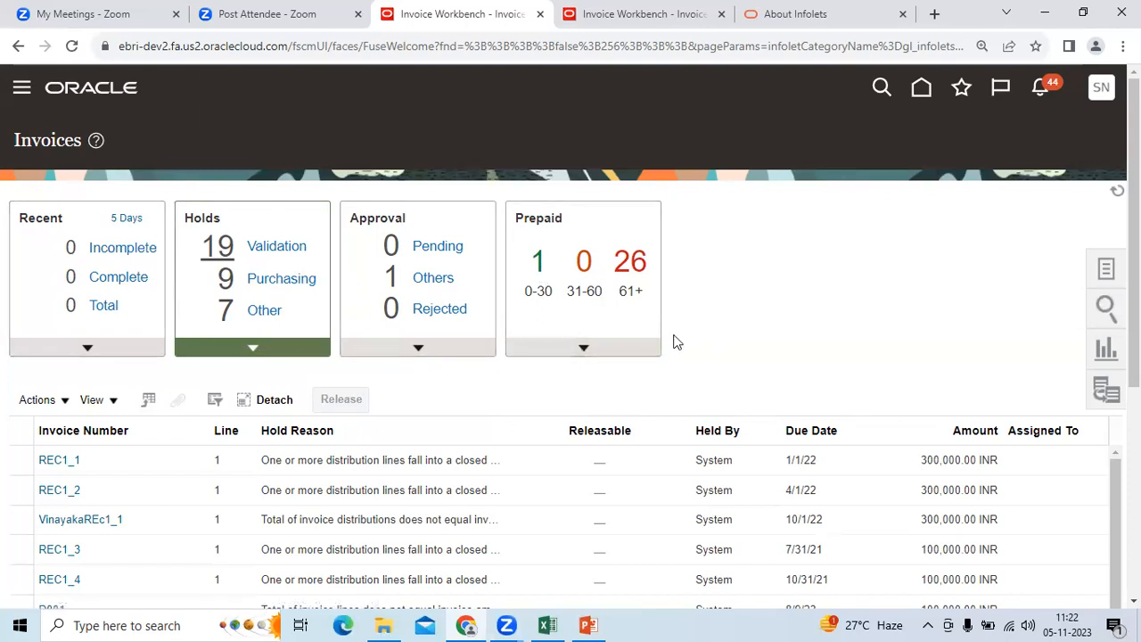
mouse_move(697, 358)
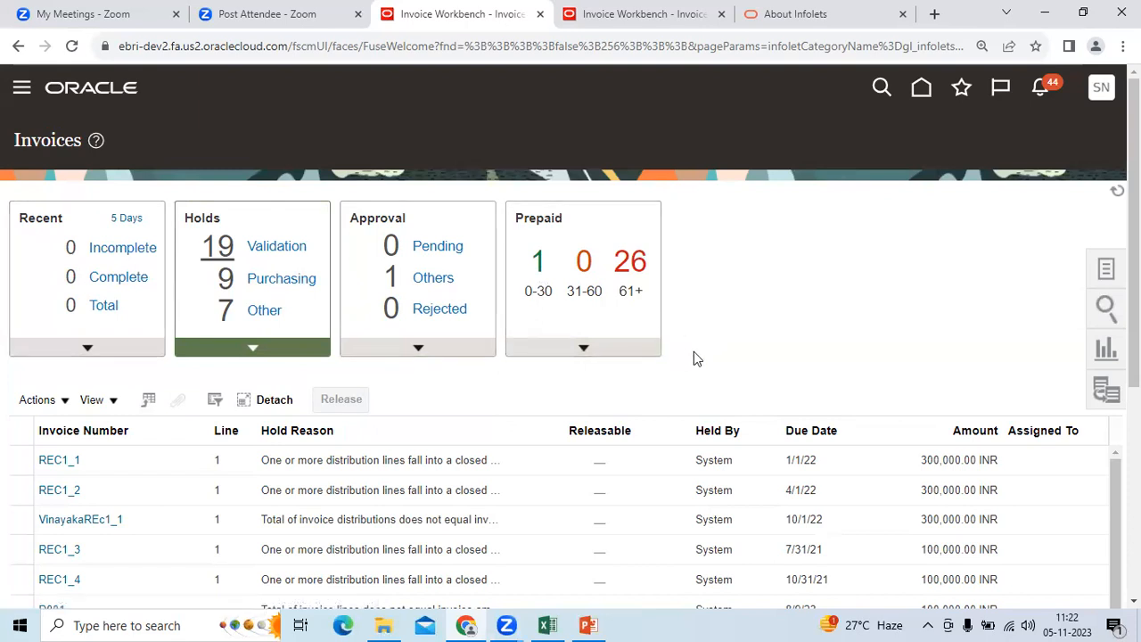
mouse_move(693, 373)
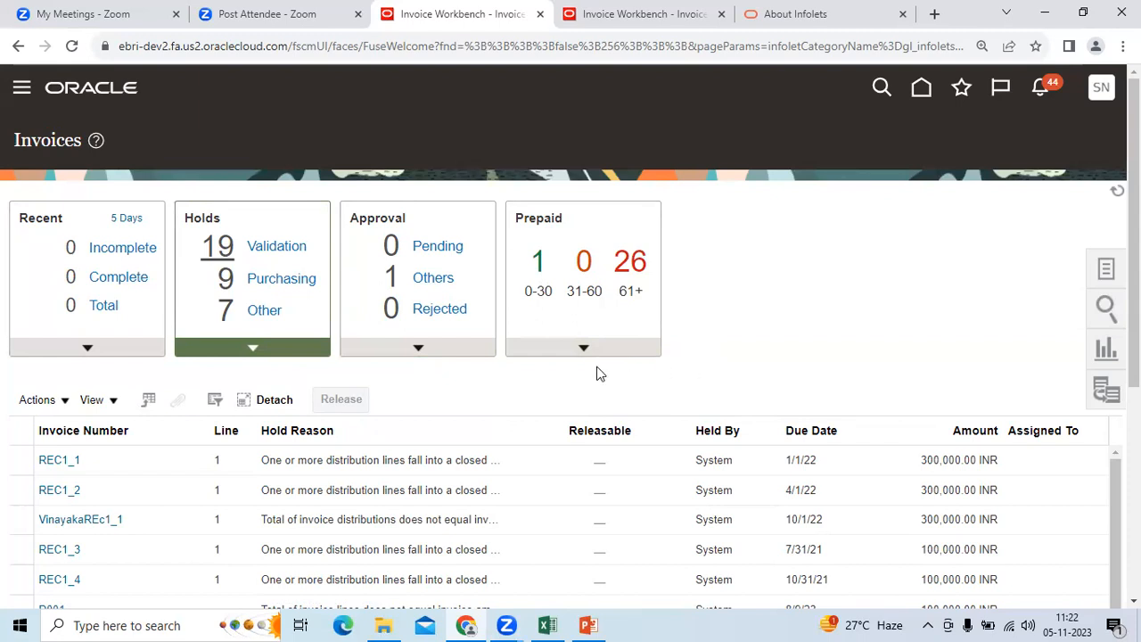
mouse_move(594, 402)
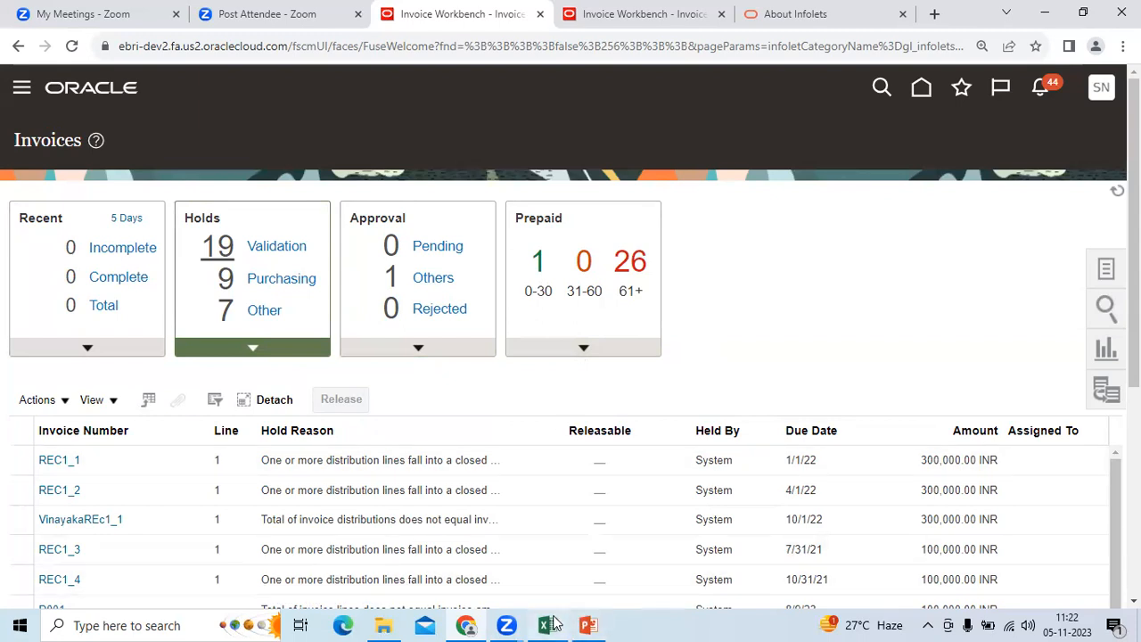
- Switch to Excel and select the definition notes in cells C1 and C2 of Sheet4
click(545, 624)
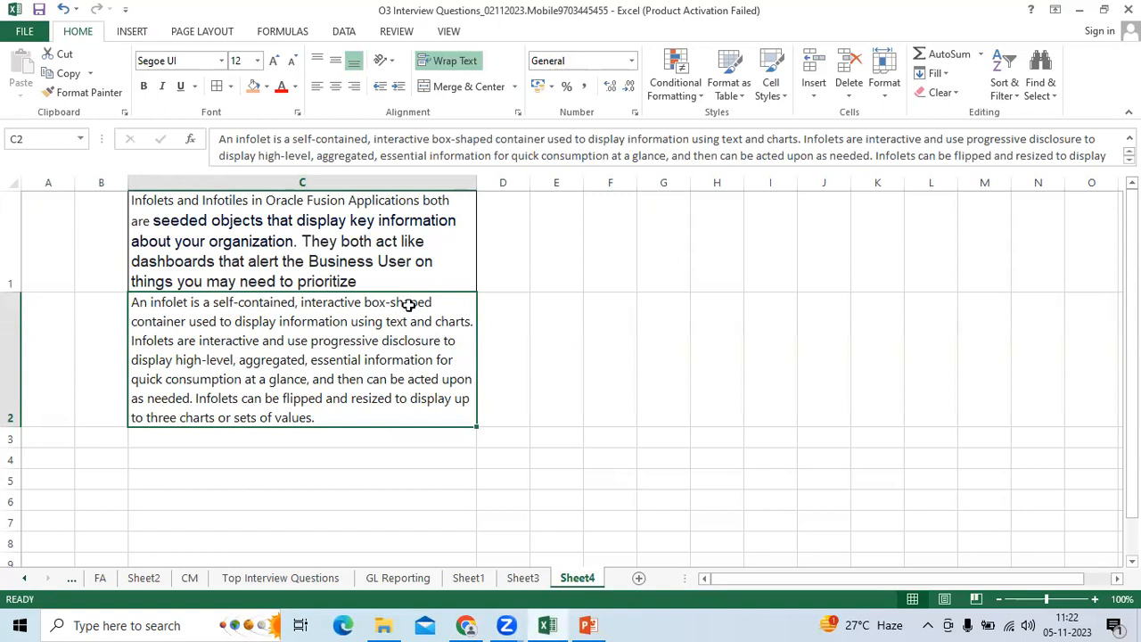
click(301, 241)
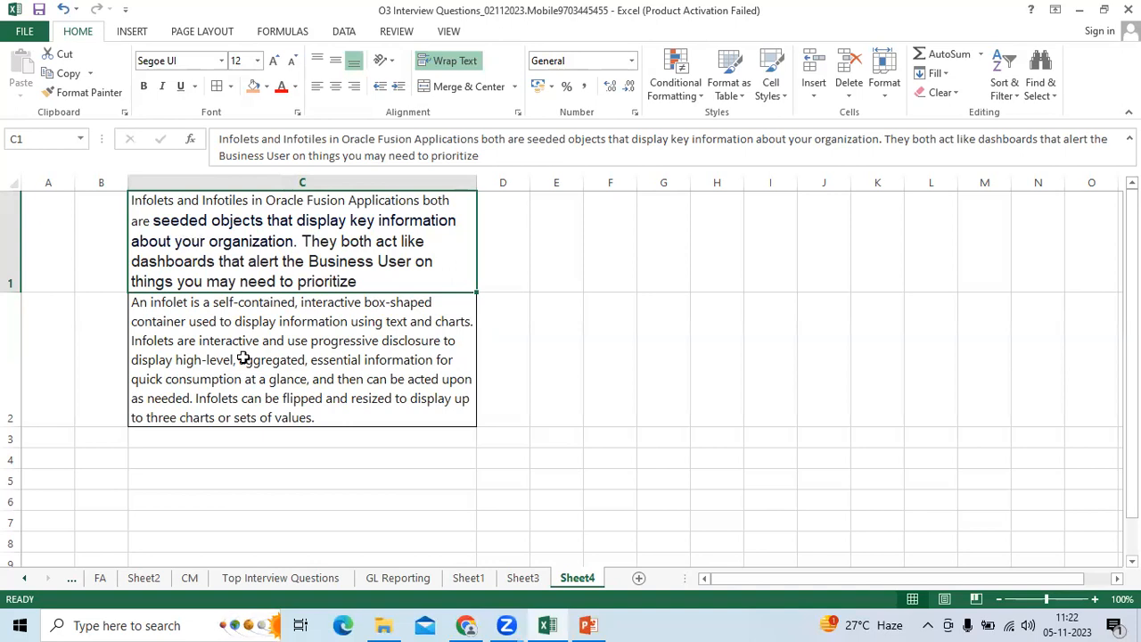
click(249, 360)
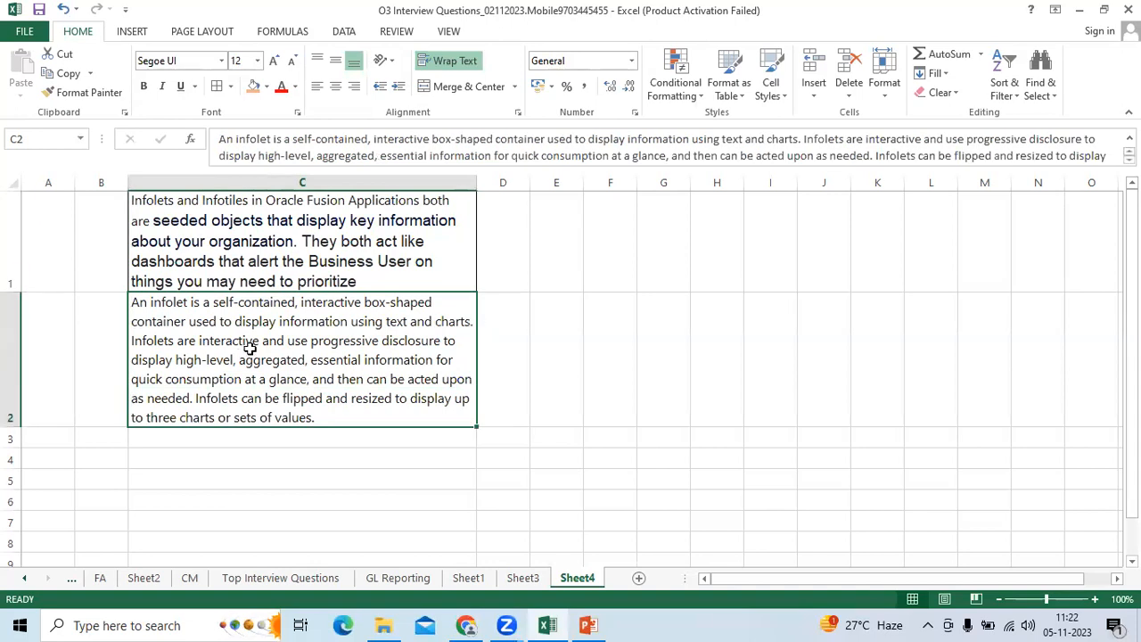
mouse_move(304, 370)
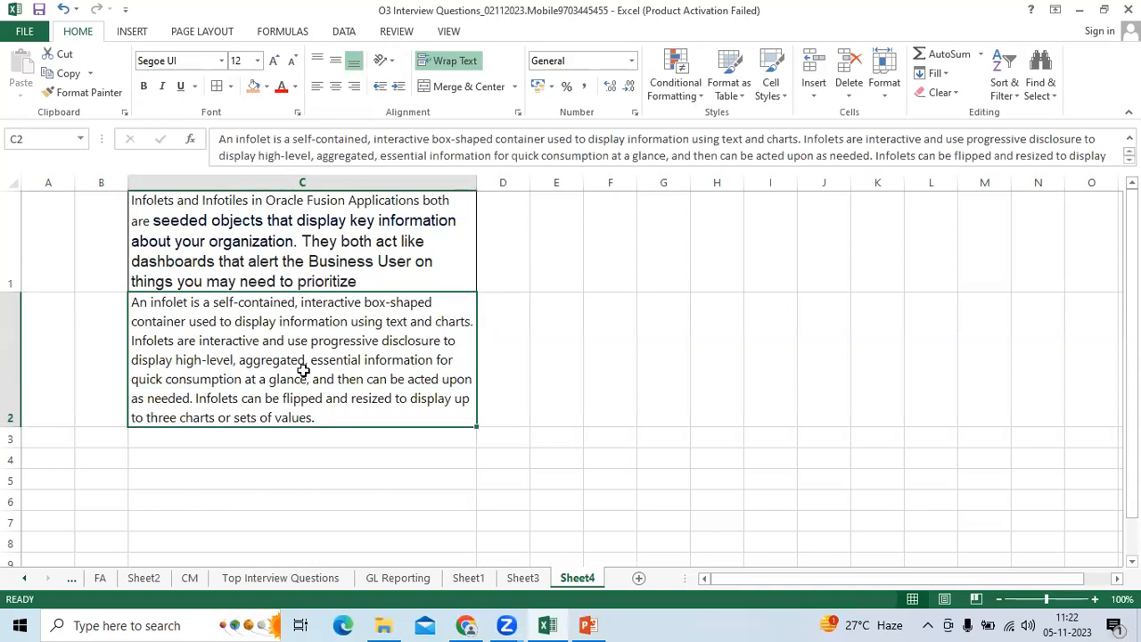
mouse_move(467, 624)
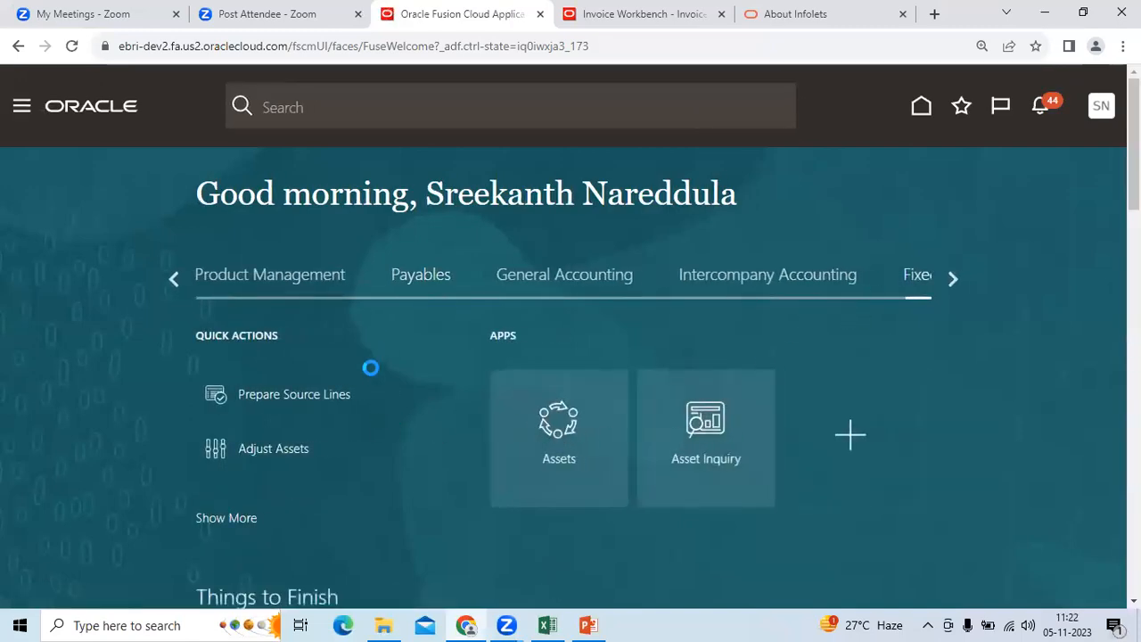
- Shift the module tabs left and view the Receivables tab's quick actions and apps
click(559, 436)
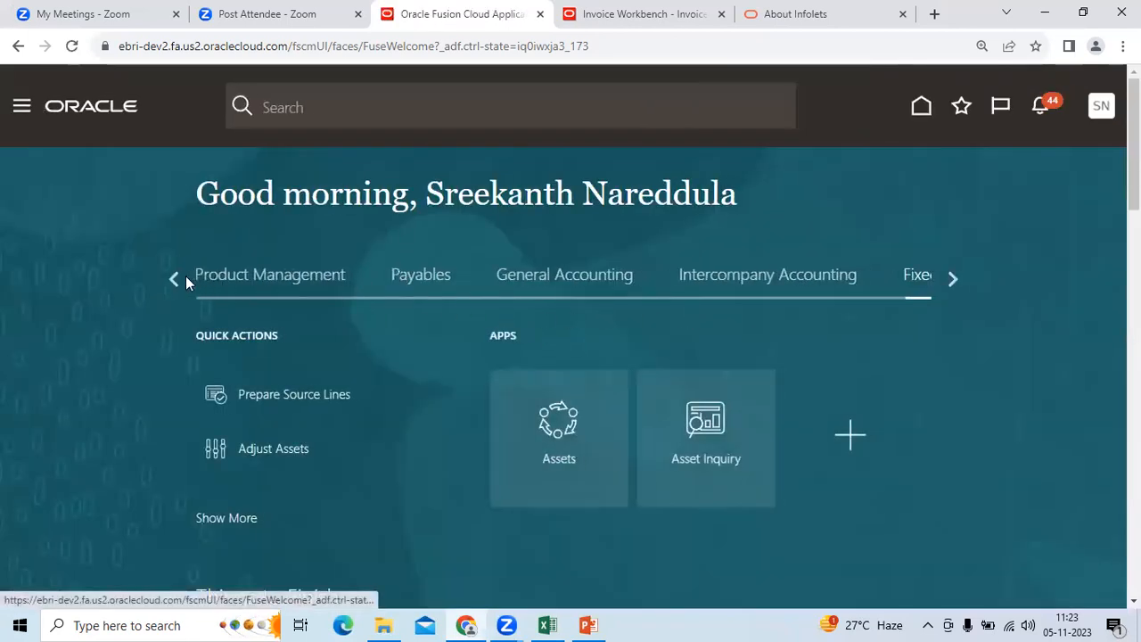
click(174, 278)
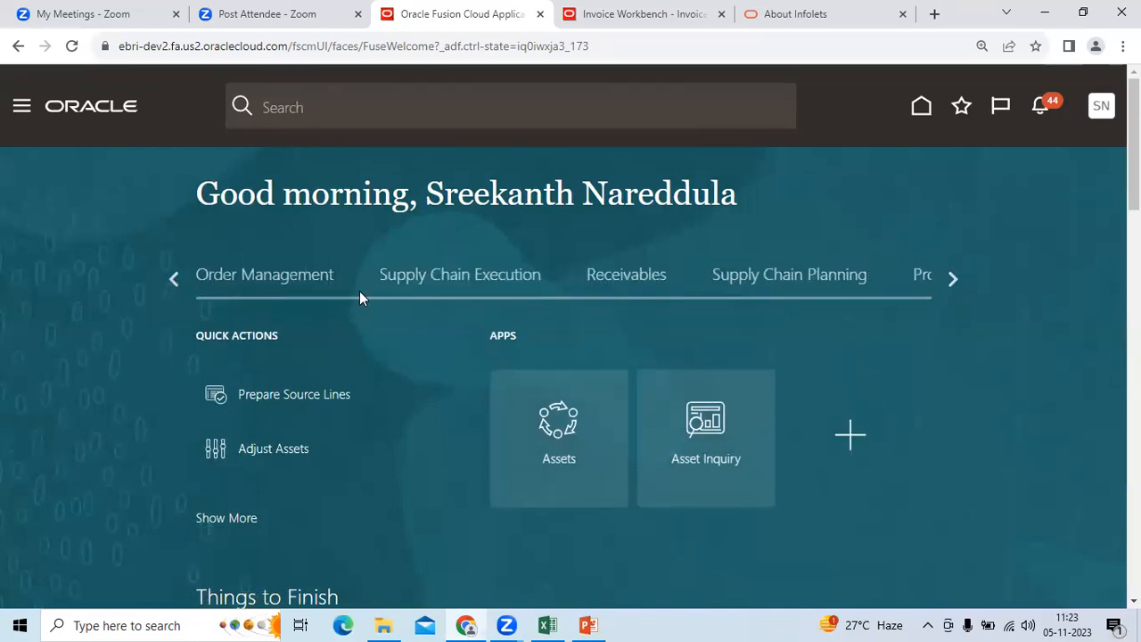
click(625, 273)
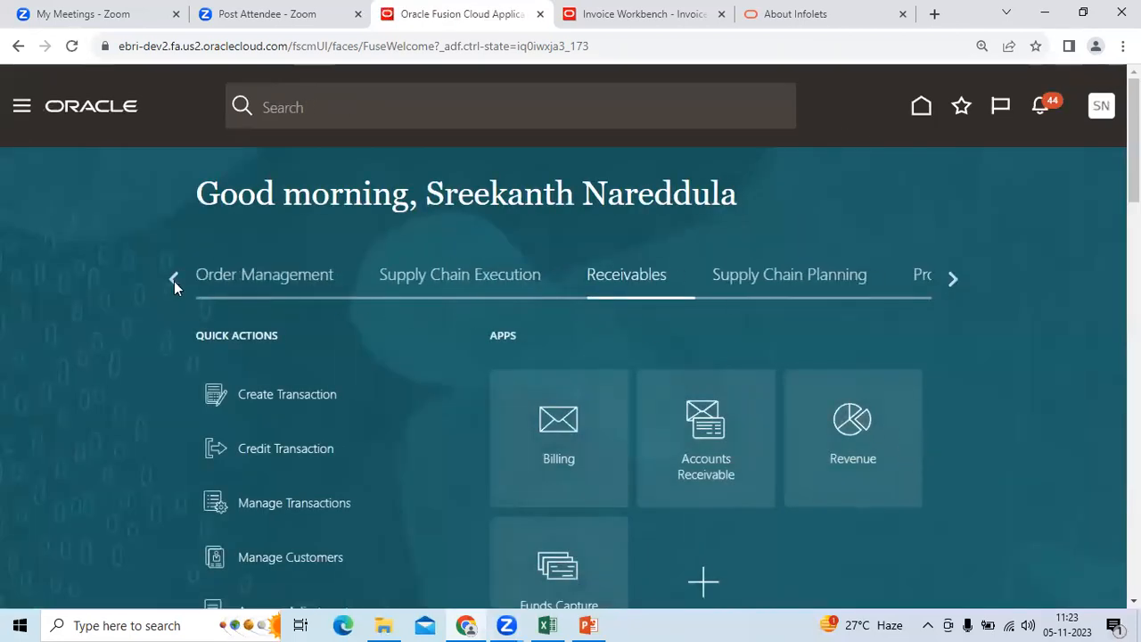
- Shift the module tab strip further left, then back to the right
click(175, 278)
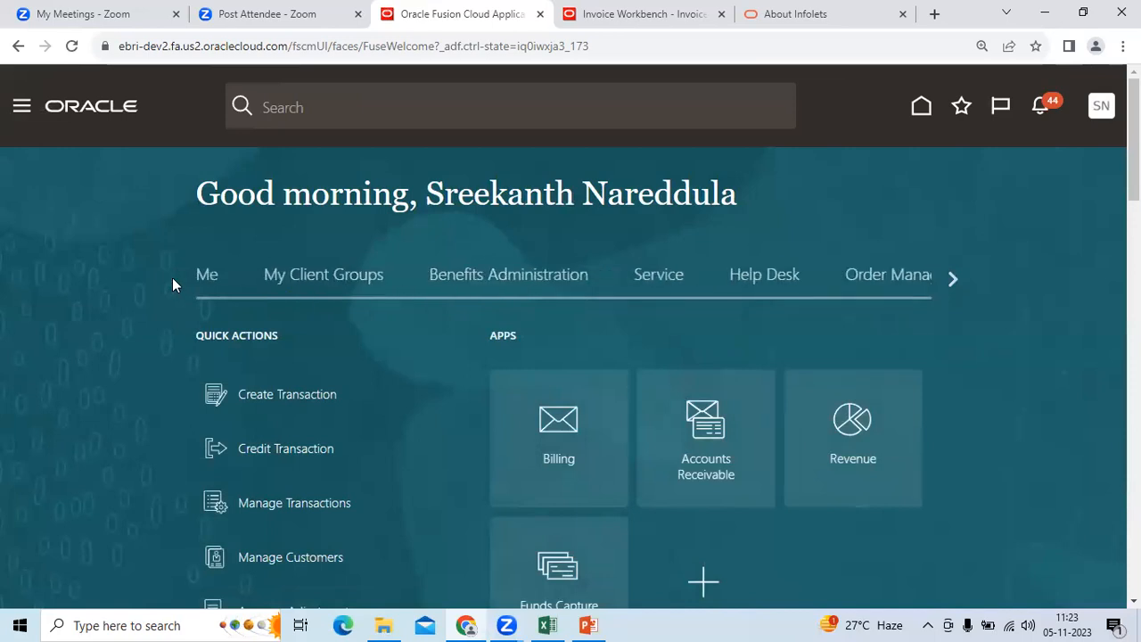
click(952, 277)
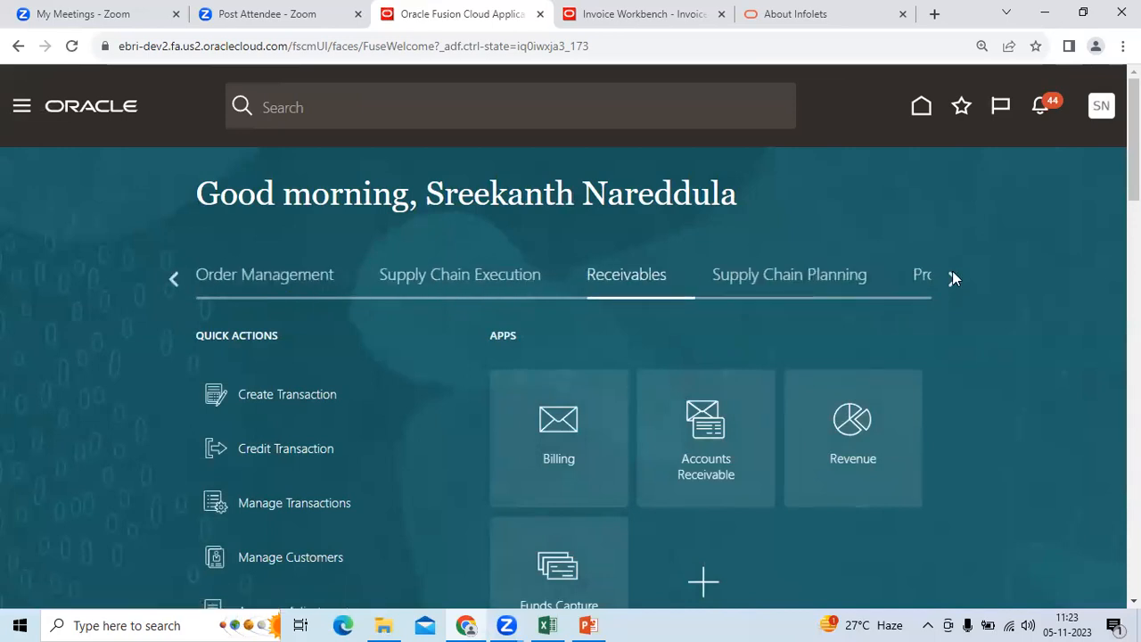
click(952, 278)
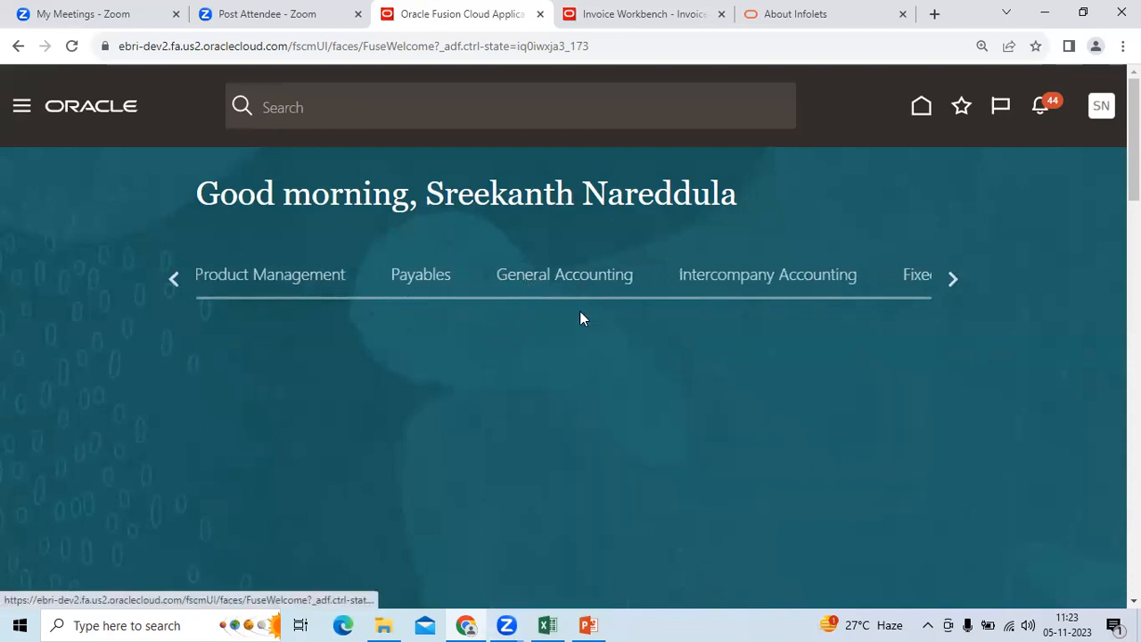
- From General Accounting, open the Journals work area, then return to the home page
click(564, 274)
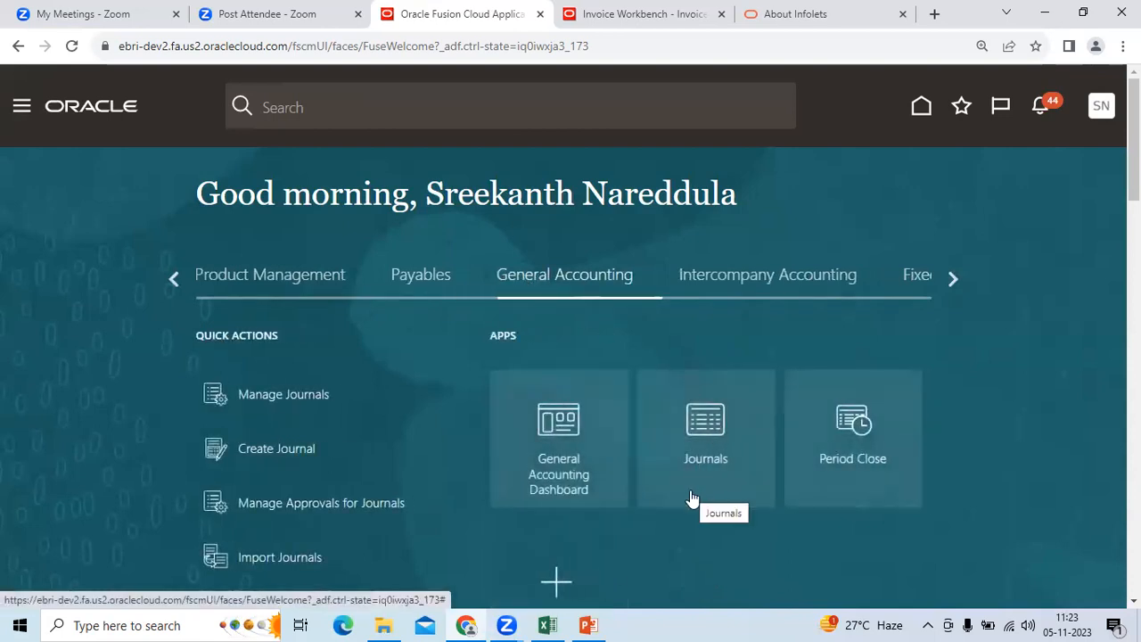
mouse_move(463, 408)
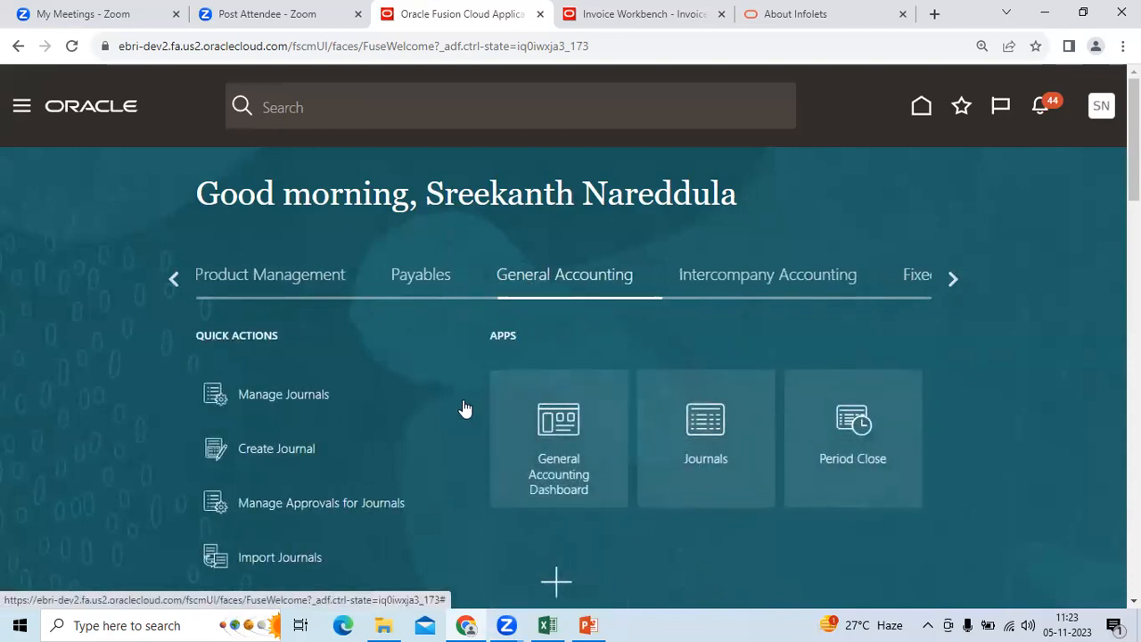
mouse_move(896, 427)
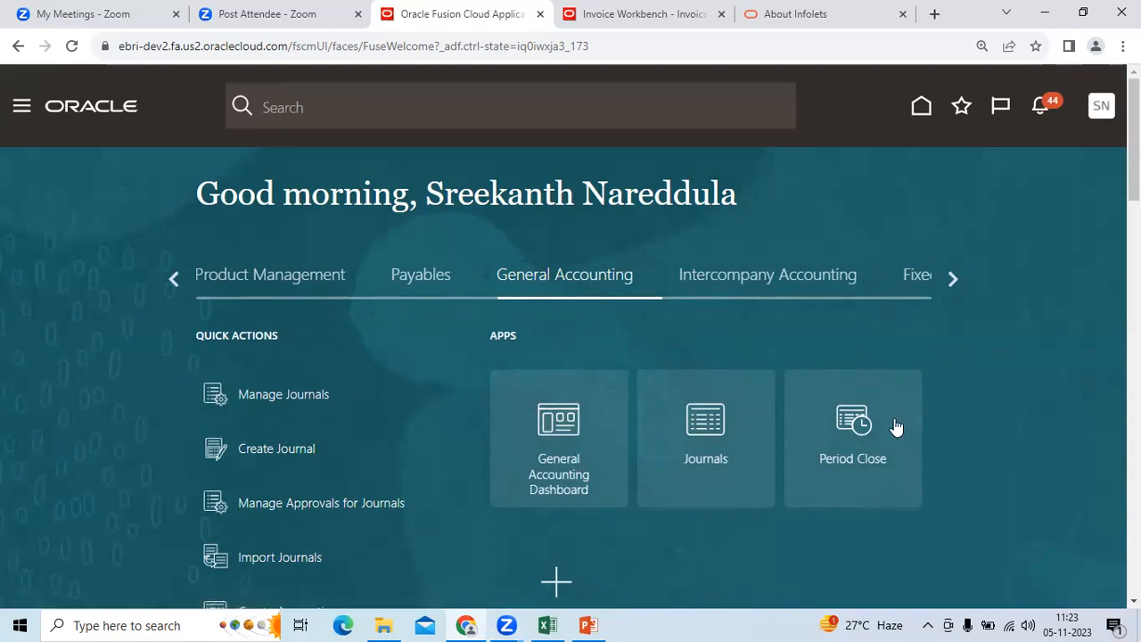
click(705, 437)
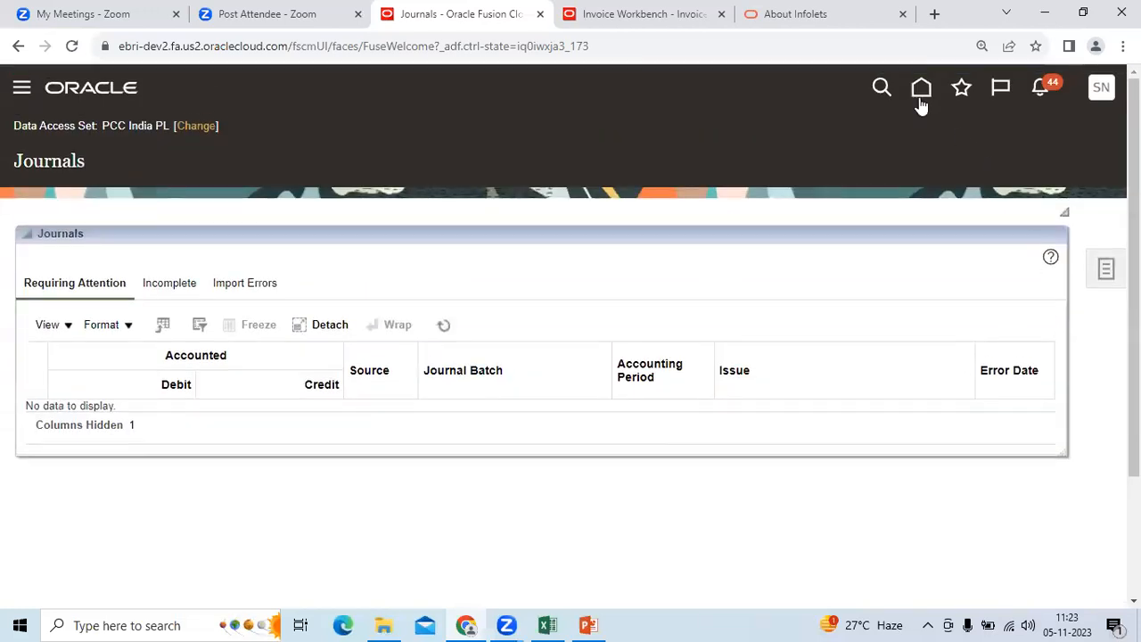
click(921, 87)
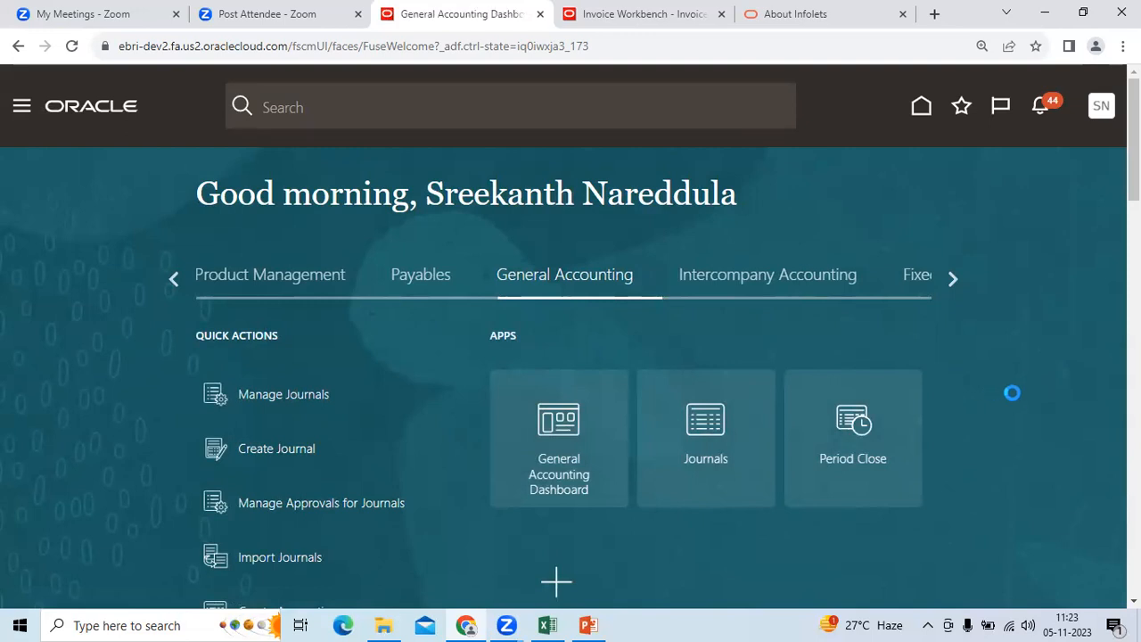
click(559, 437)
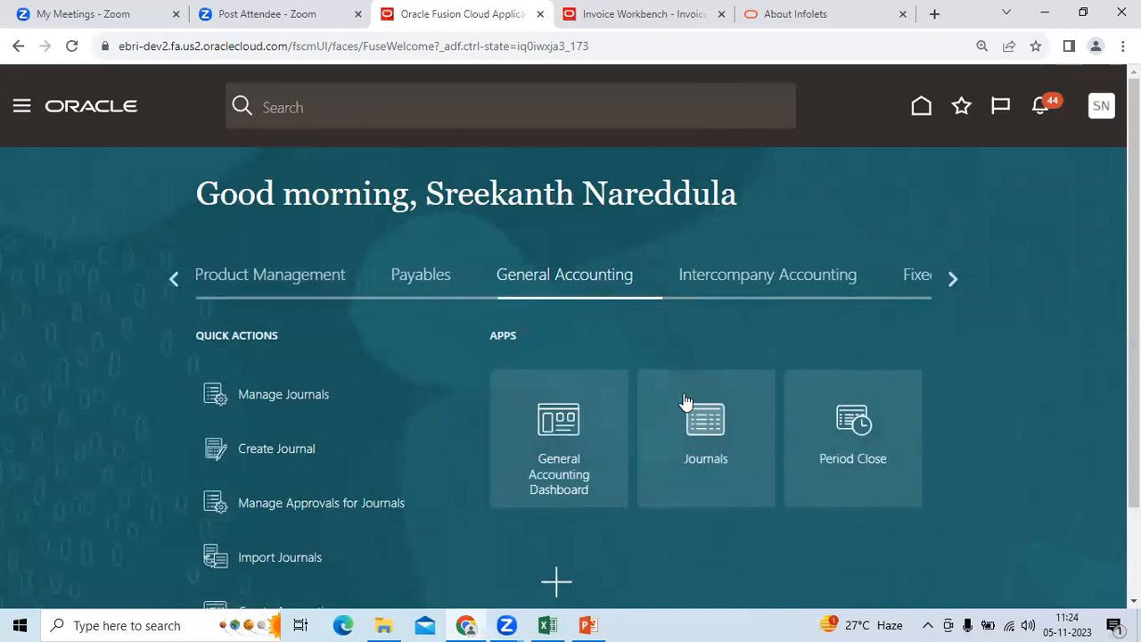
mouse_move(651, 341)
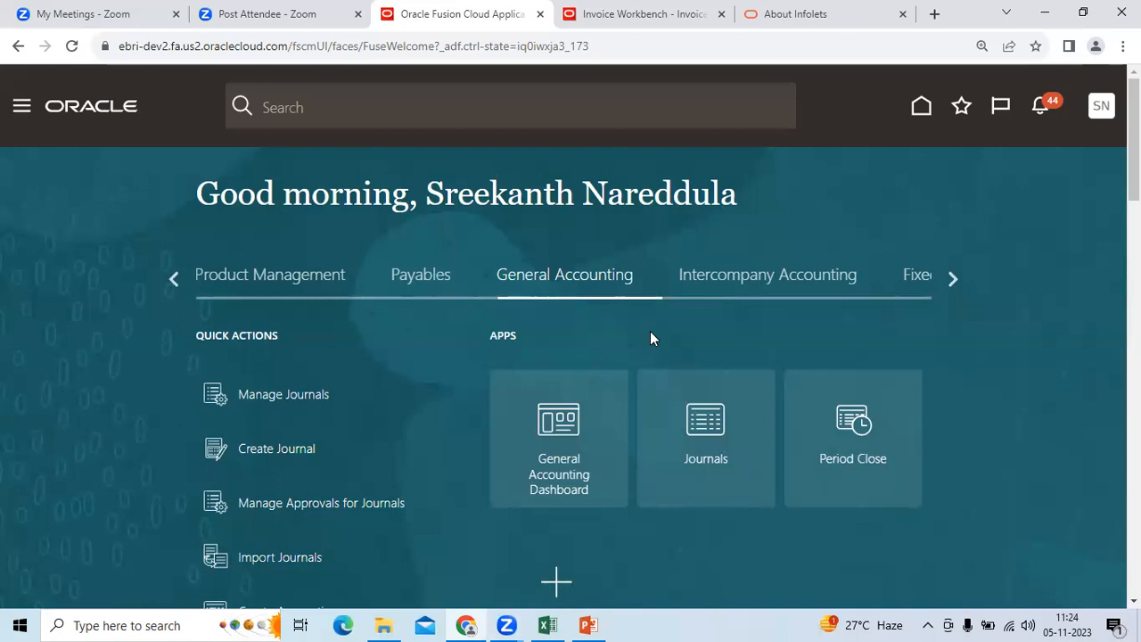
mouse_move(613, 328)
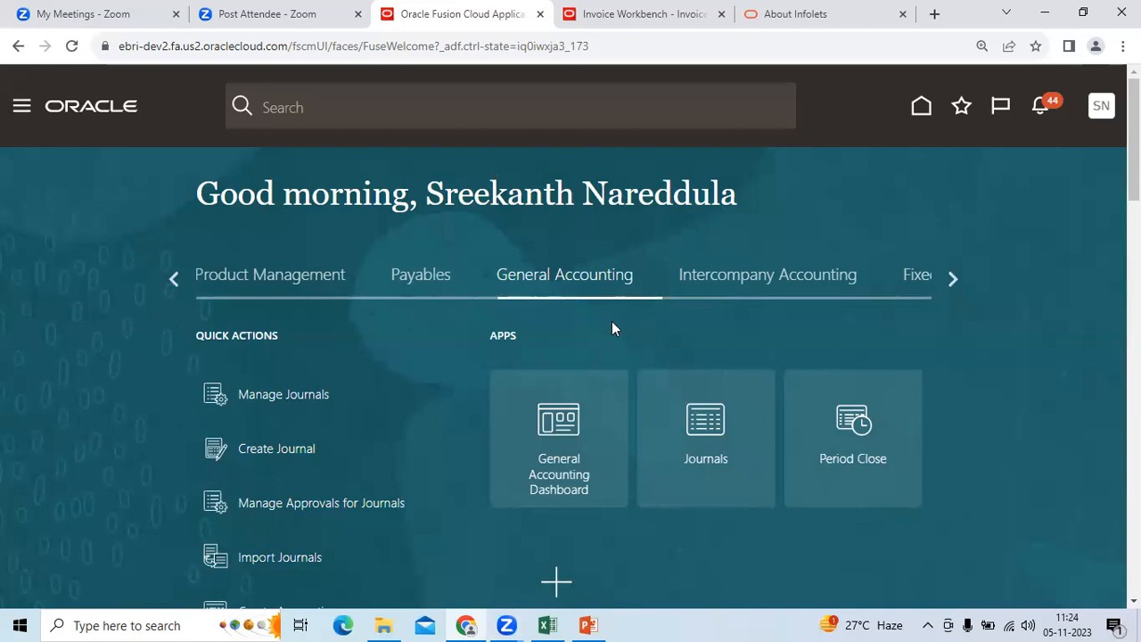
mouse_move(905, 344)
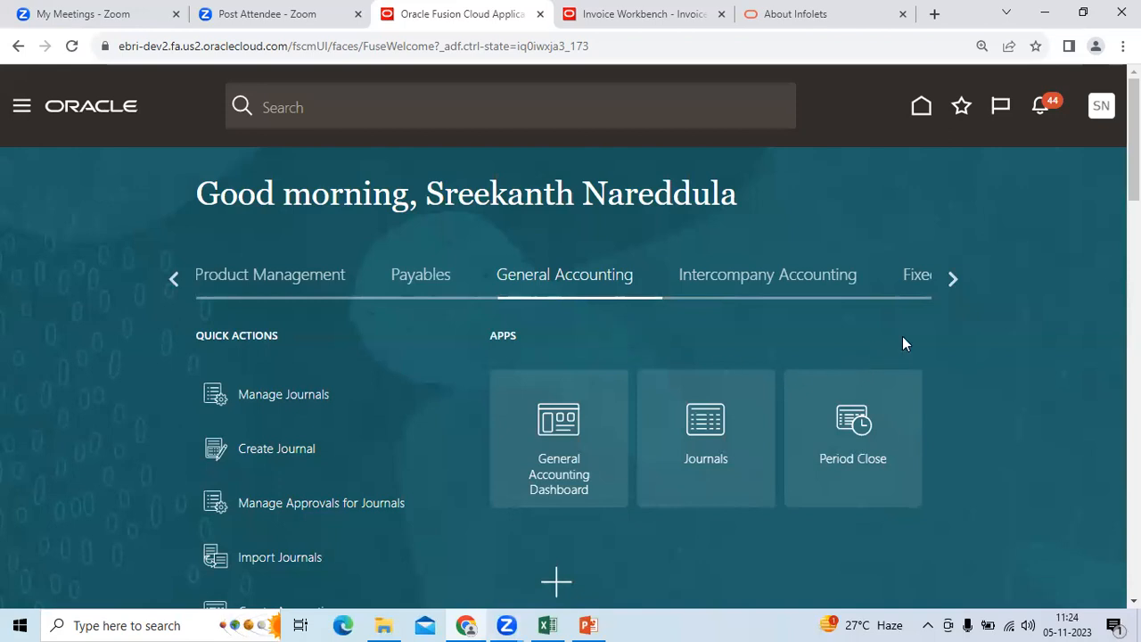
mouse_move(889, 123)
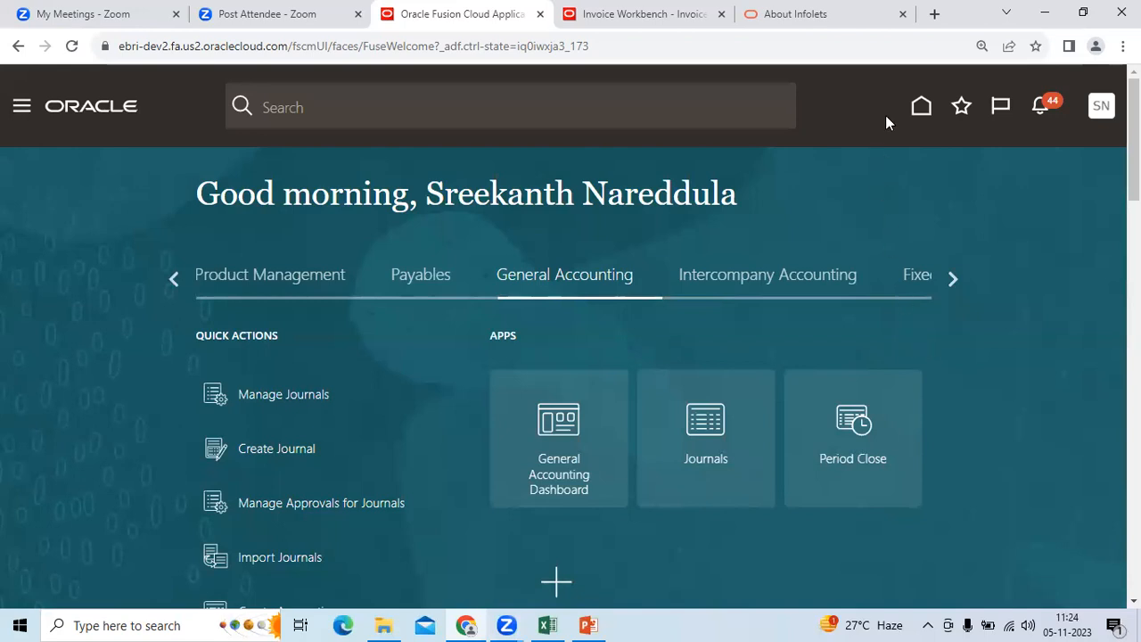